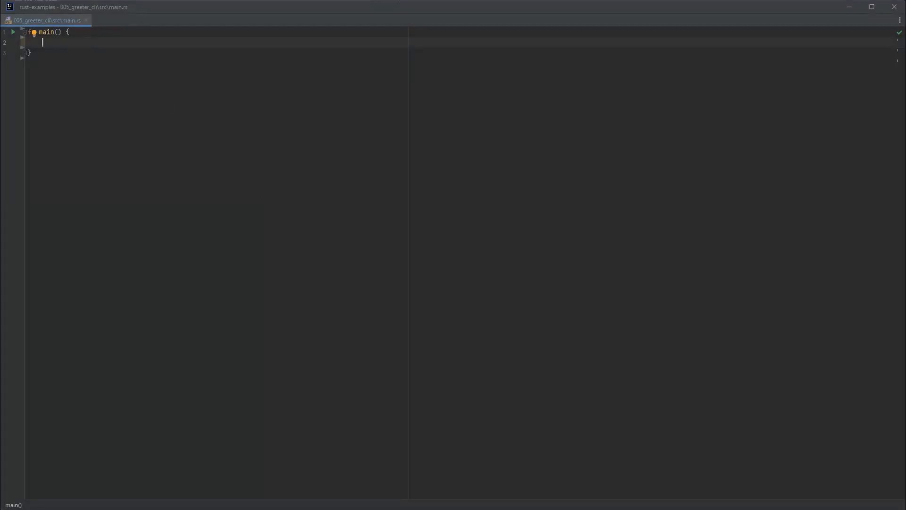
Store std::env::args().len() in arg_count and print "got two args" when it equals 2
text(std::)
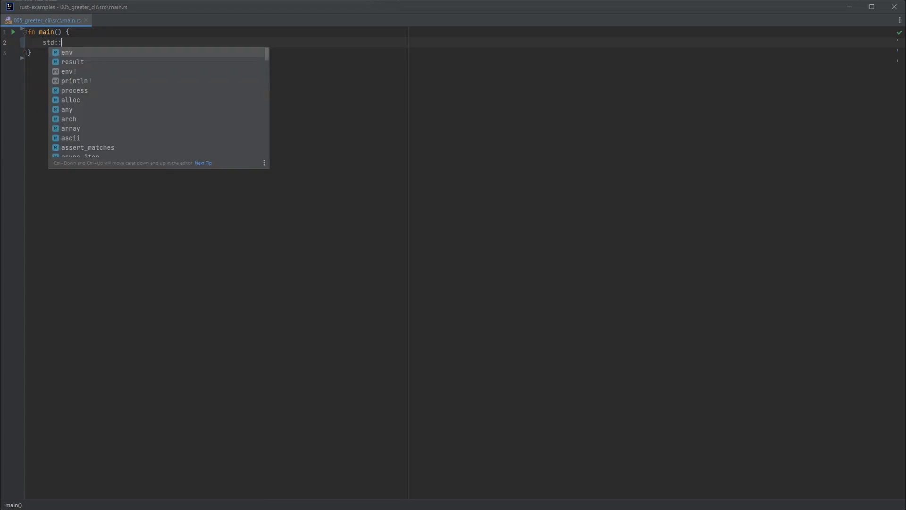
text(env::args()
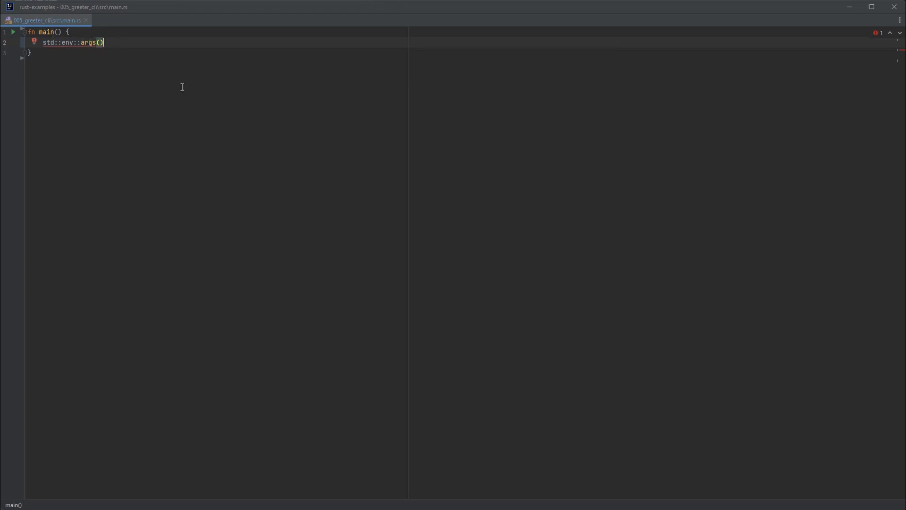
text(.len();)
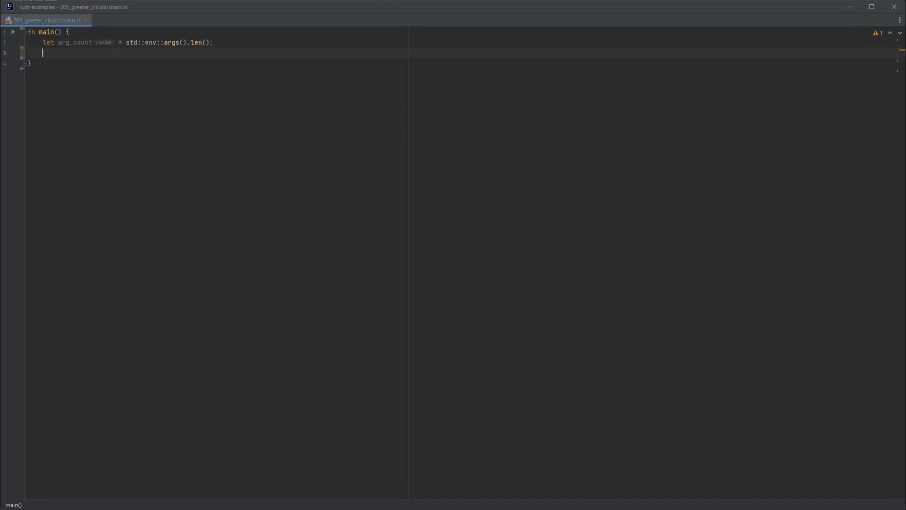
text(if)
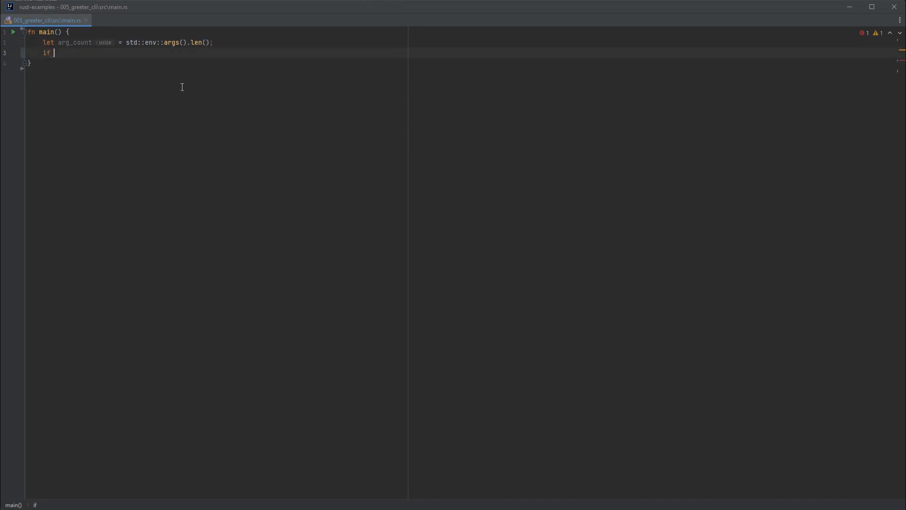
text(arg_count == 2 {)
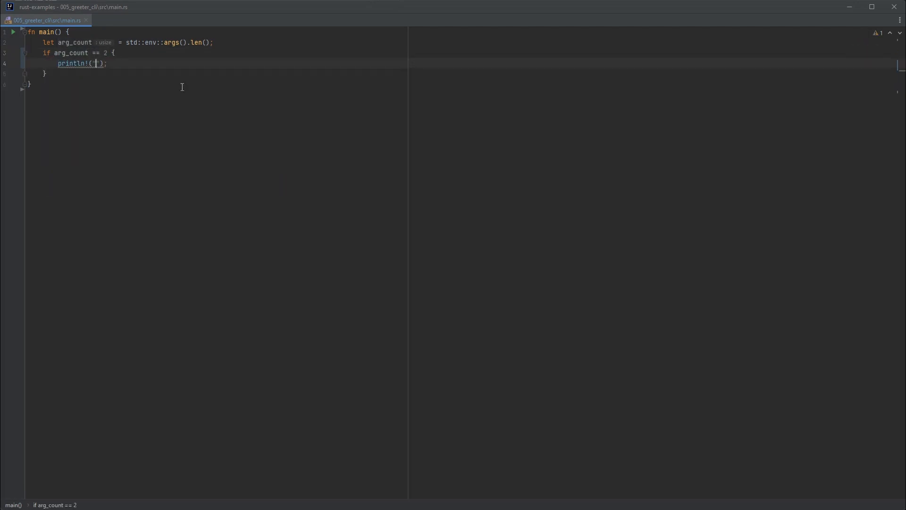
text("got two args")
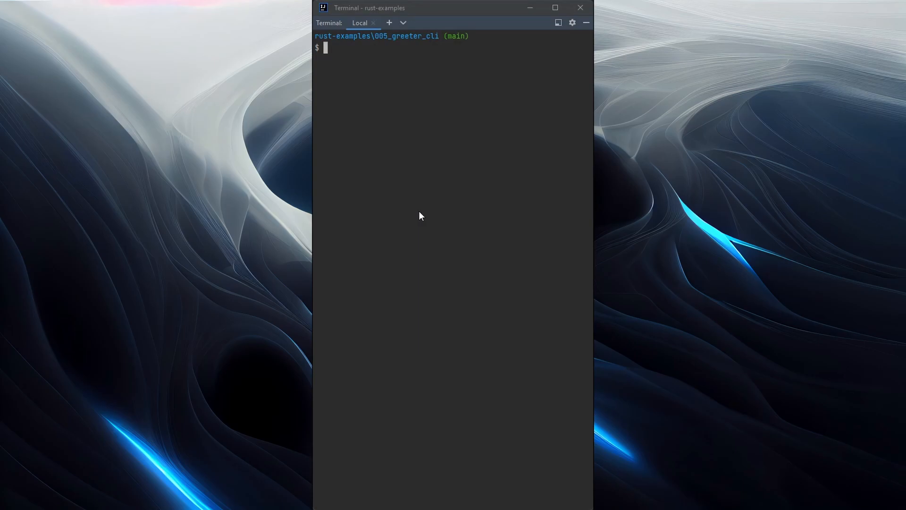
List the project files and print Cargo.toml and src\main.rs in the terminal
text(ls)
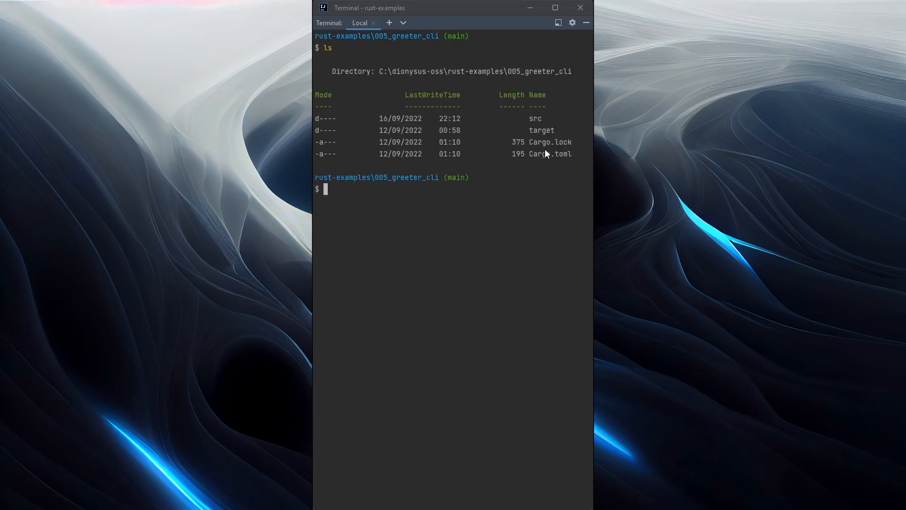
text(cat .\Cargo.toml)
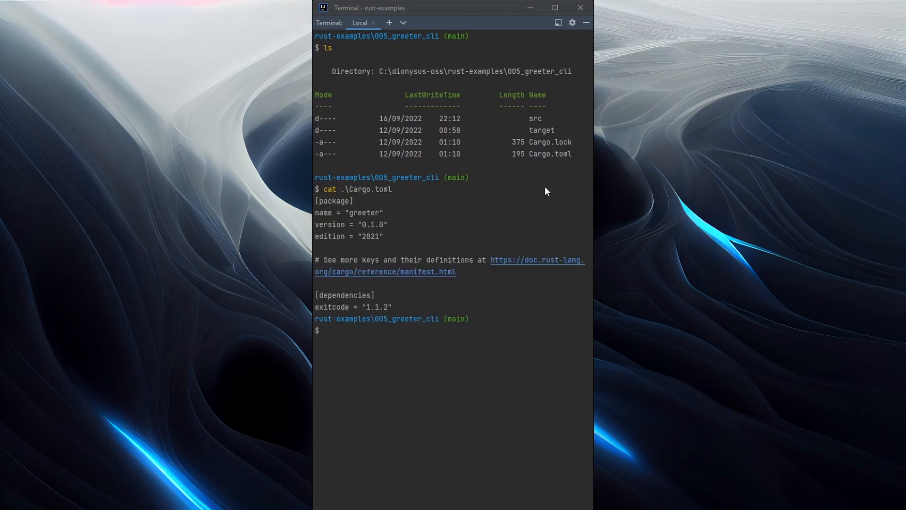
text(cat sr)
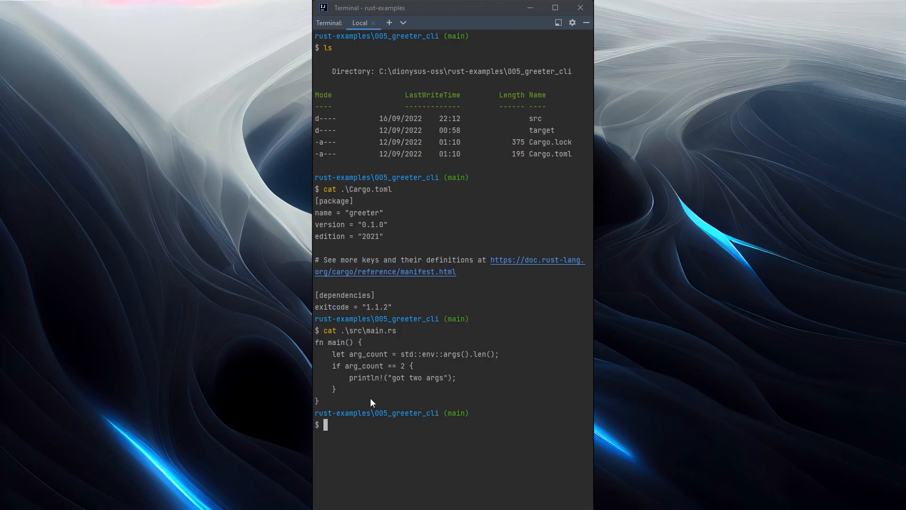
Run the greeter with cargo run a b
text(car)
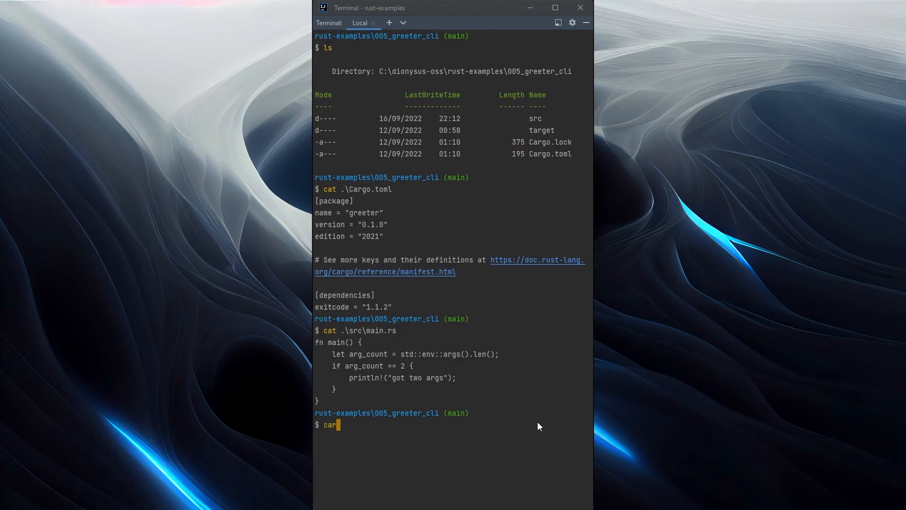
text(go run a b)
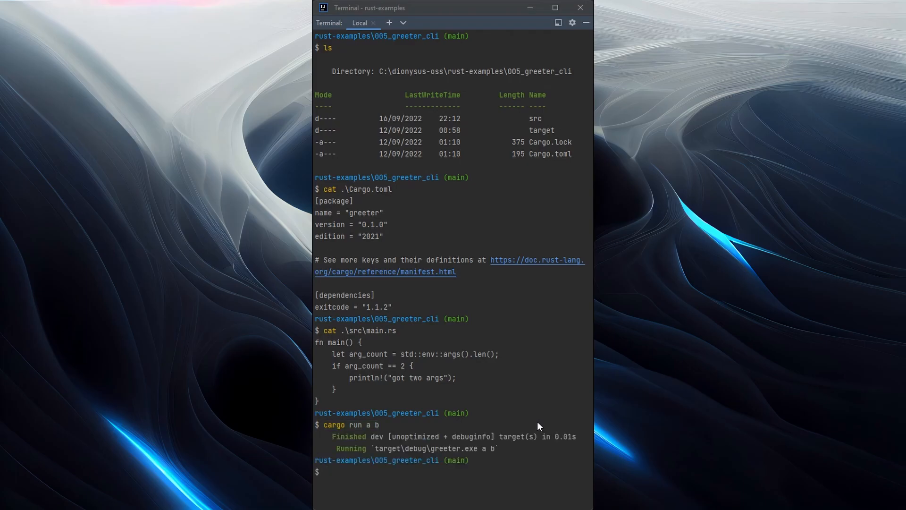
text(cargo run)
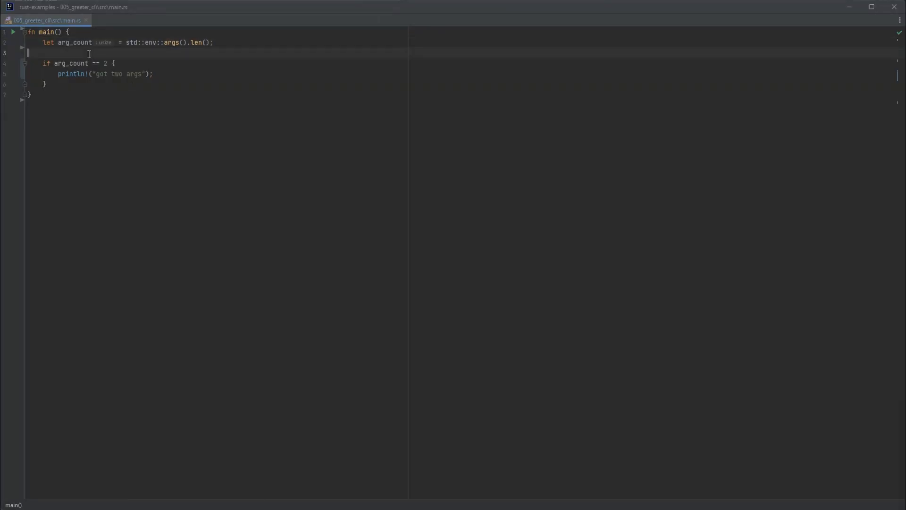
Add println!("{}", std::env::args().nth(0).unwrap()); above the argument-count check
key(Enter)
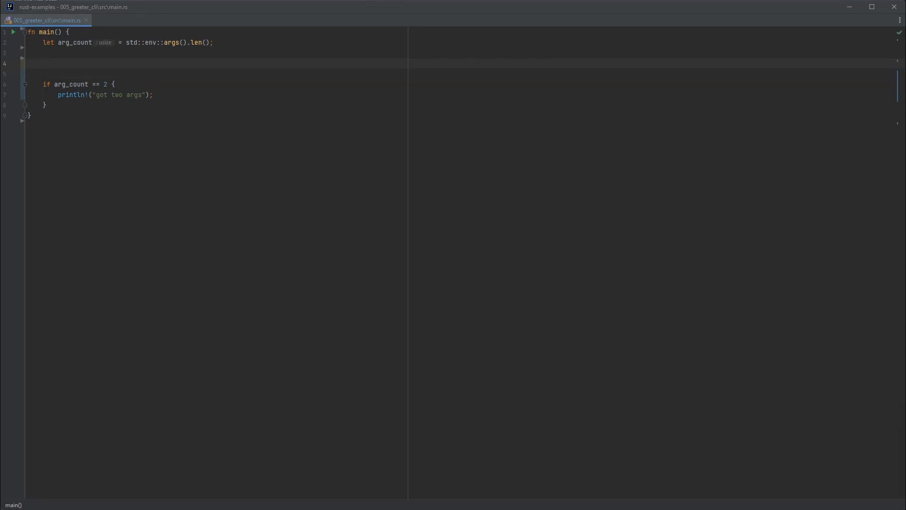
text(println!("");)
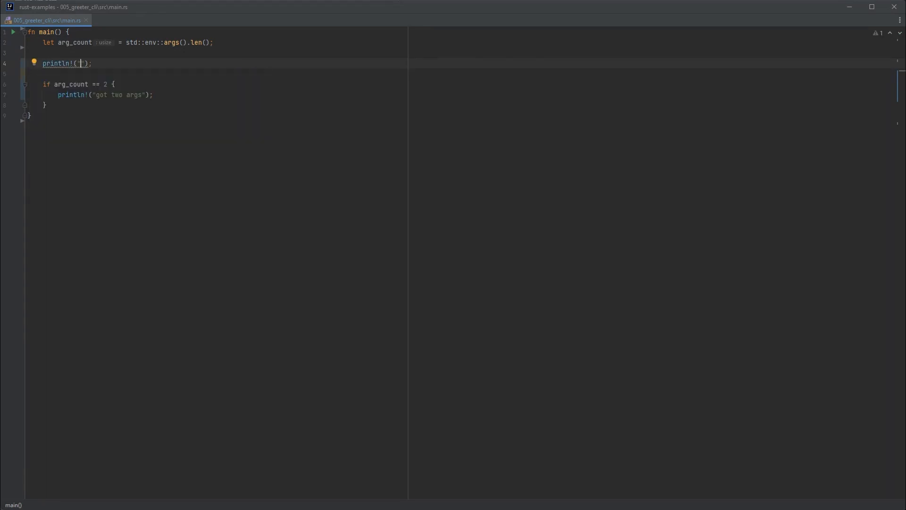
text({}",)
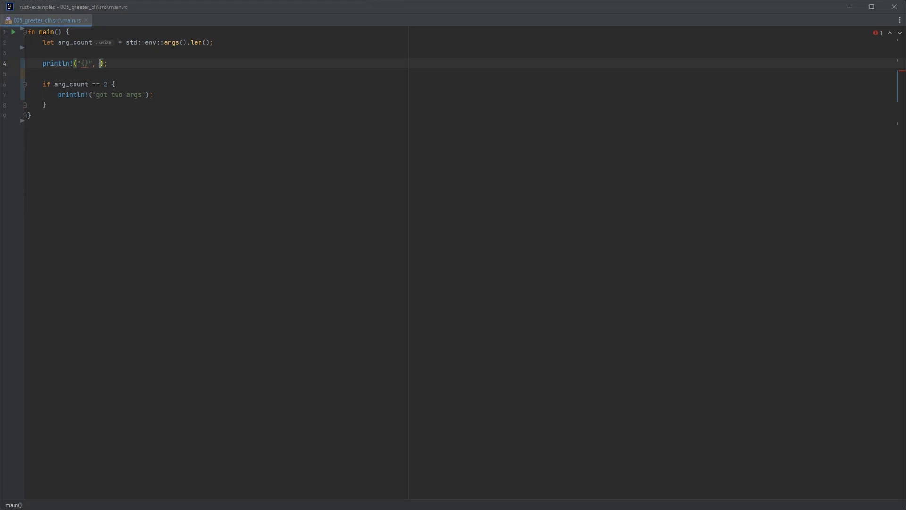
text(std::env::args().nth()
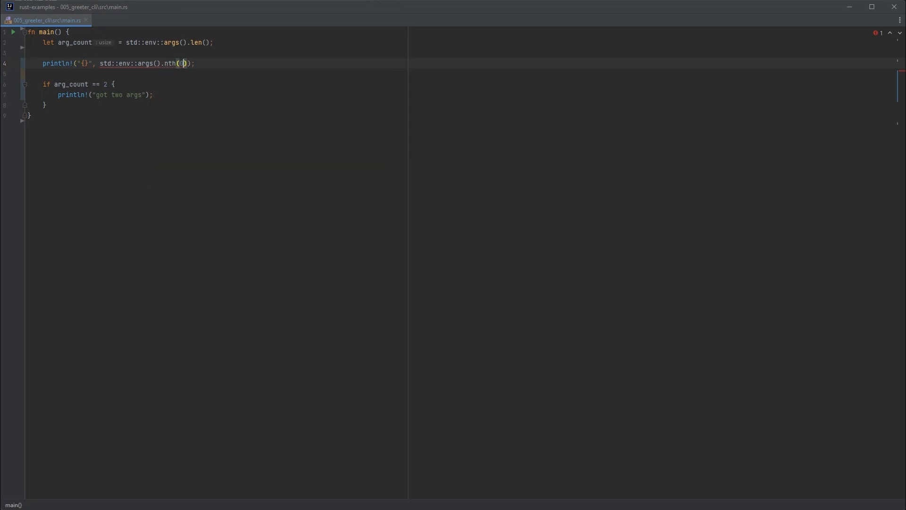
text(0).)
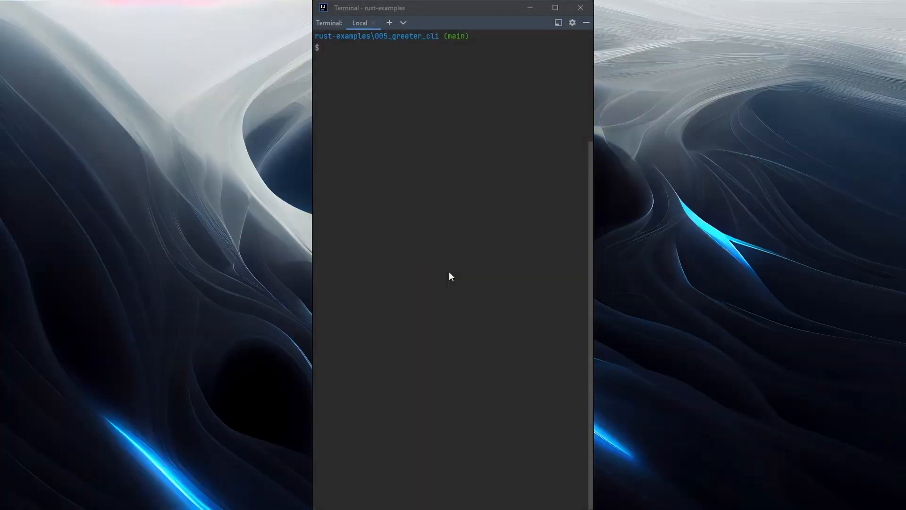
Run cargo run a, printing target\debug\greeter.exe and "got two args"
text(cargo run)
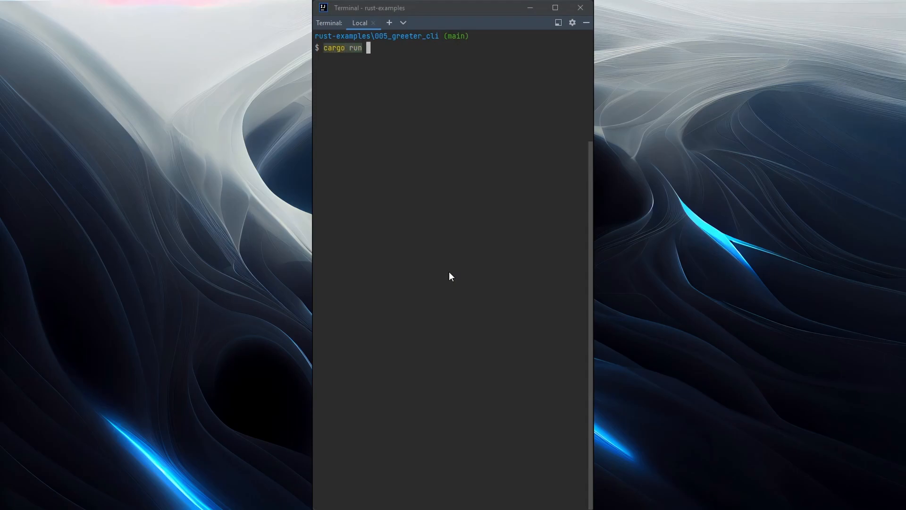
text(a)
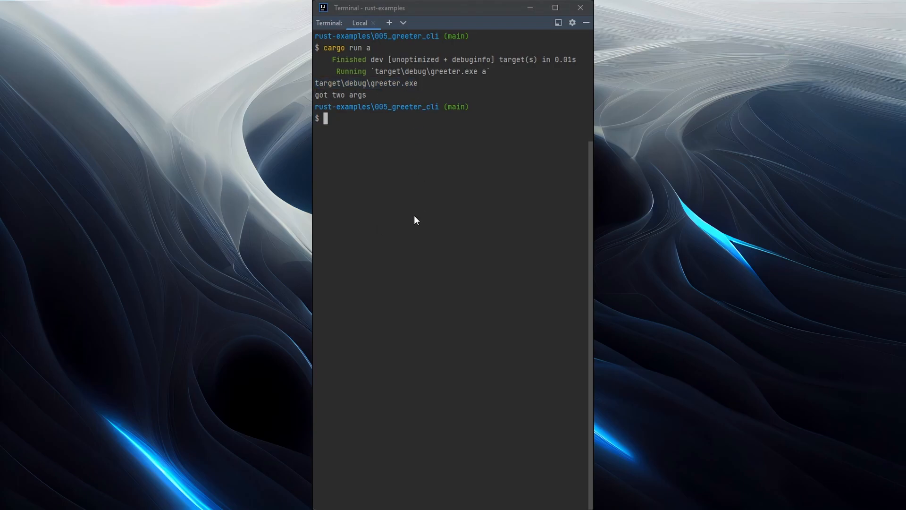
mouse_move(415, 224)
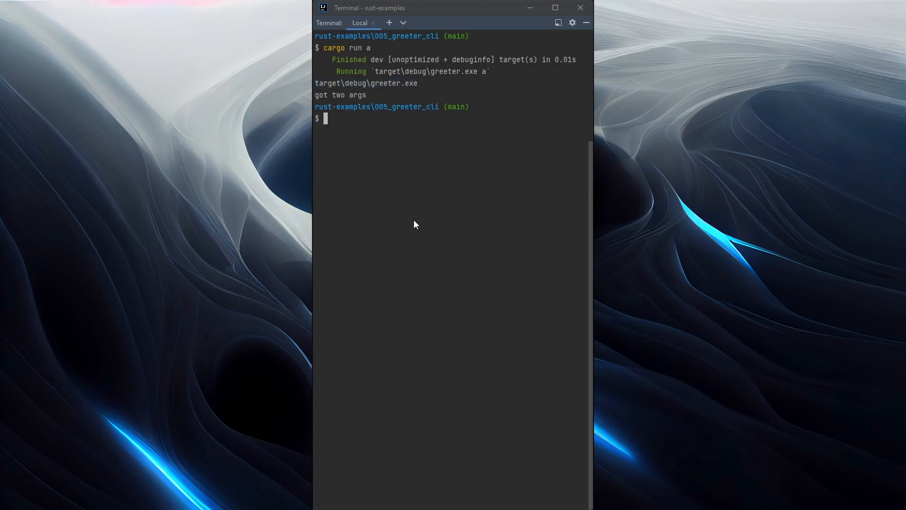
mouse_move(402, 184)
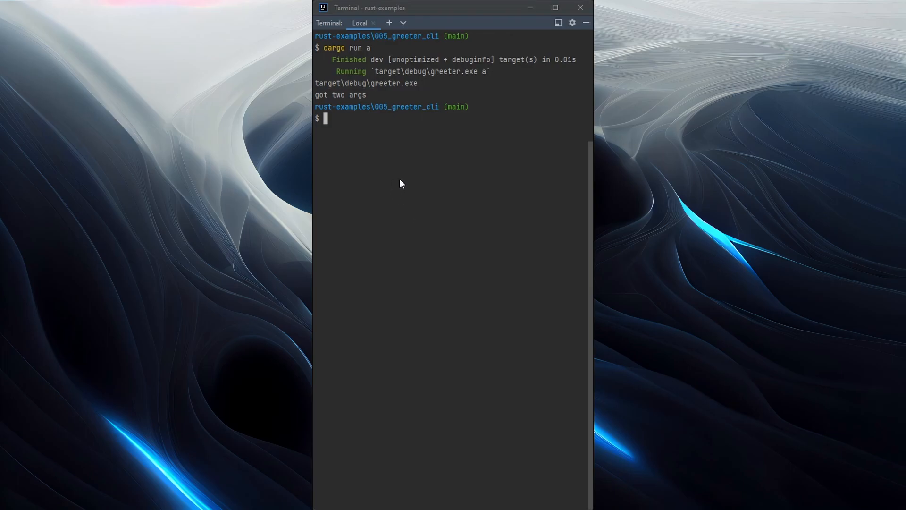
mouse_move(401, 154)
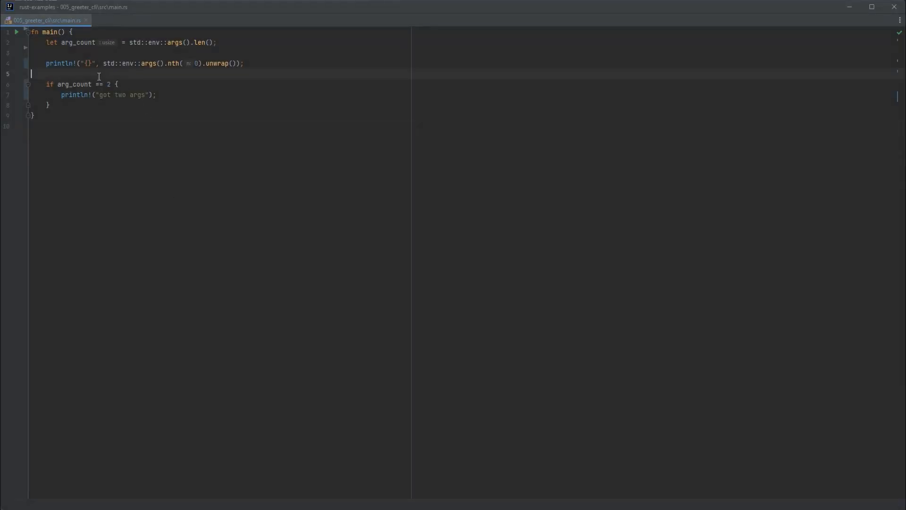
Check for == 3, print "Exactly two arguments required, got {}", and exit with exitcode::USAGE
click(110, 84)
text(3)
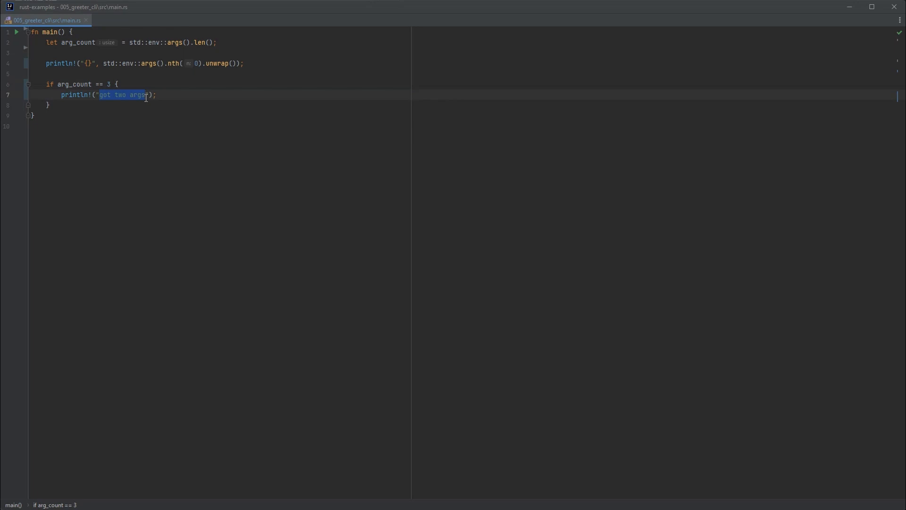
text(Exactly)
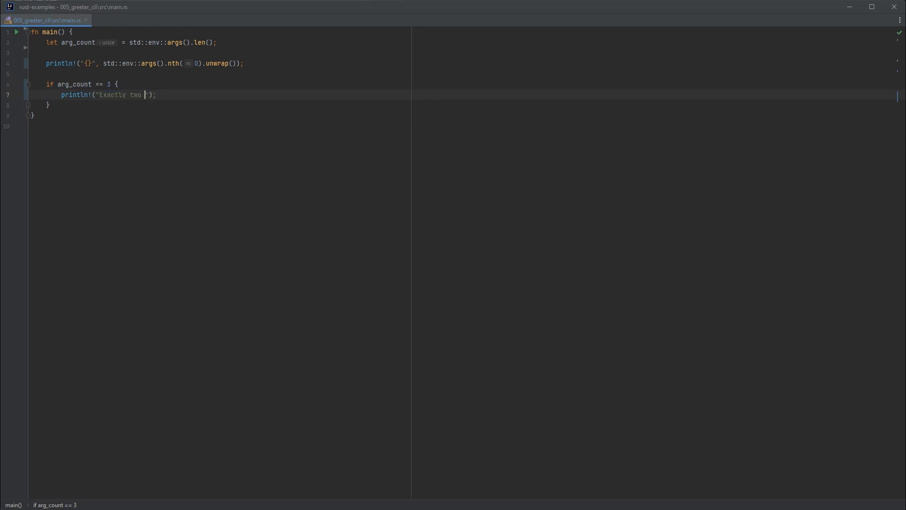
text(arguments required, got {)
text(exit()
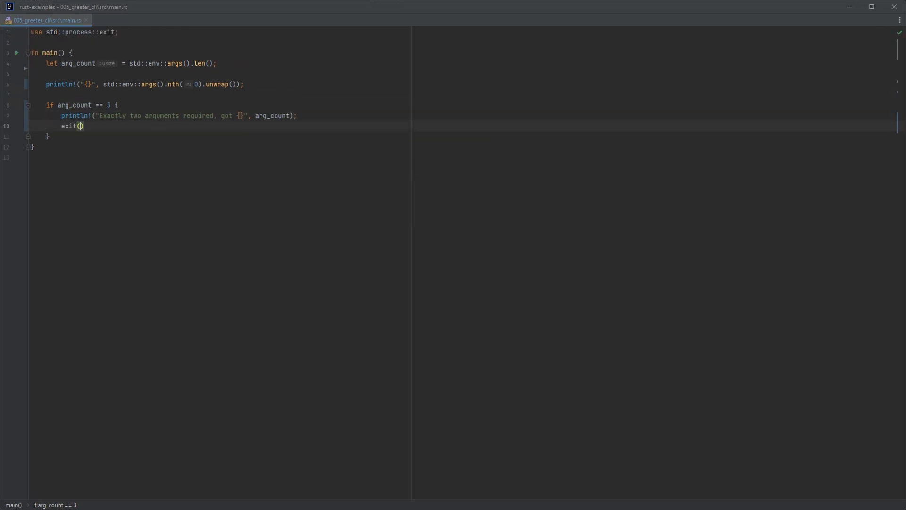
text(exitcode::USAGE)
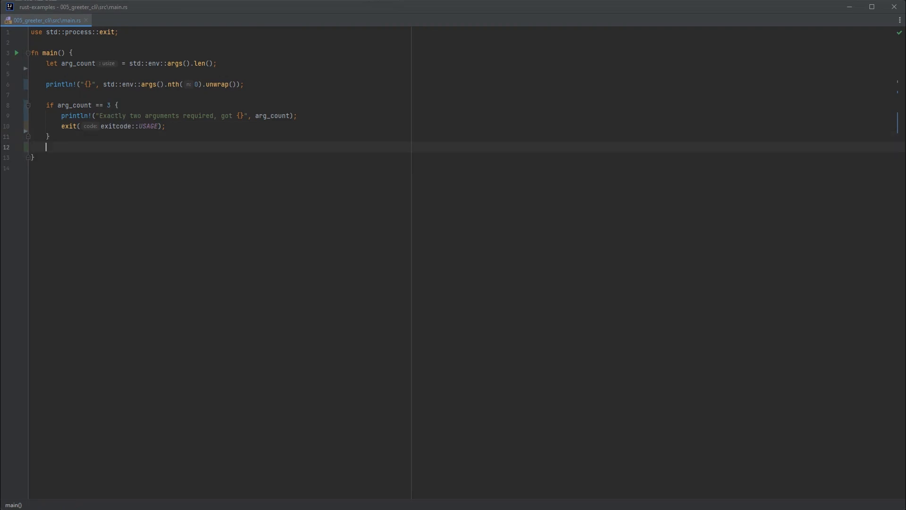
key(Enter)
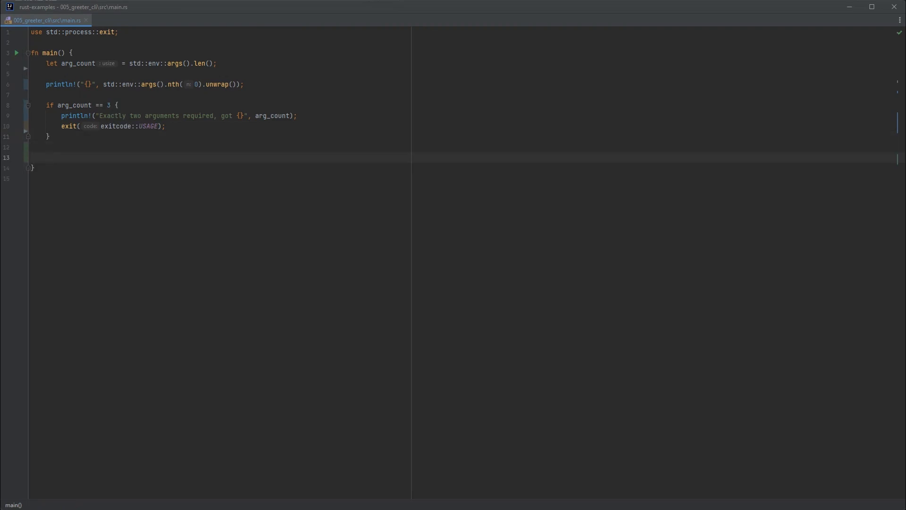
Read who from std::env::args().nth(1), expecting "missing 'who' argument"
text(let who =)
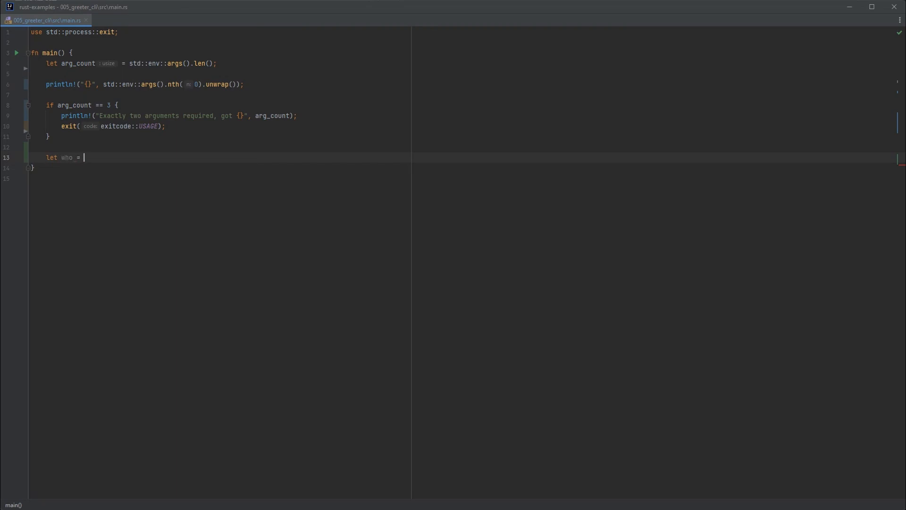
text(std::env::args().nth()
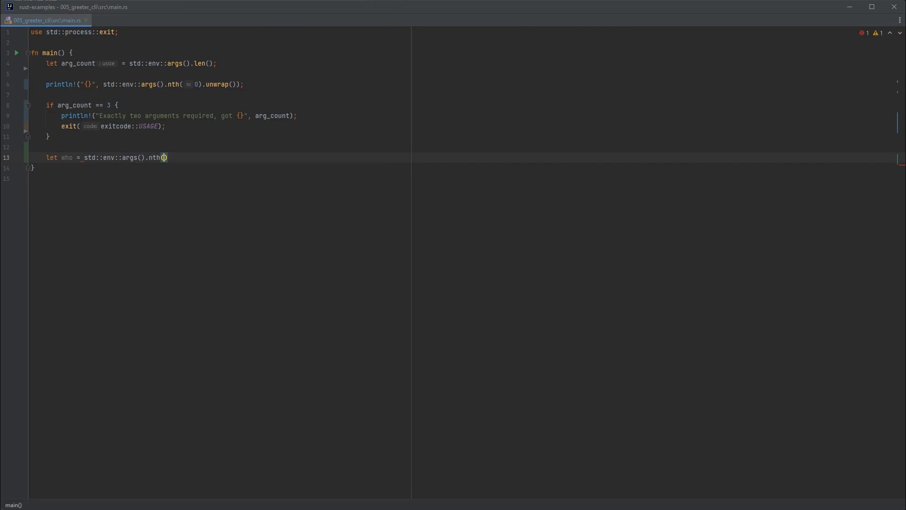
text(1)
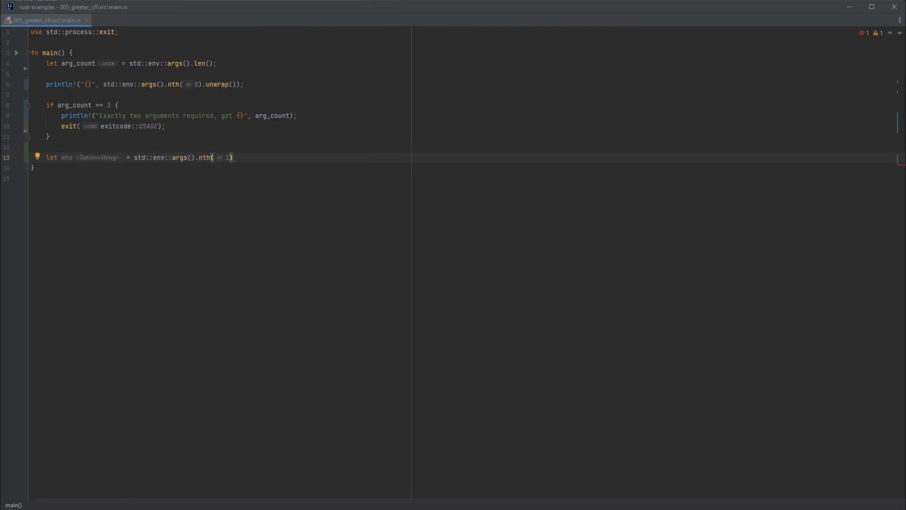
text(.expect()
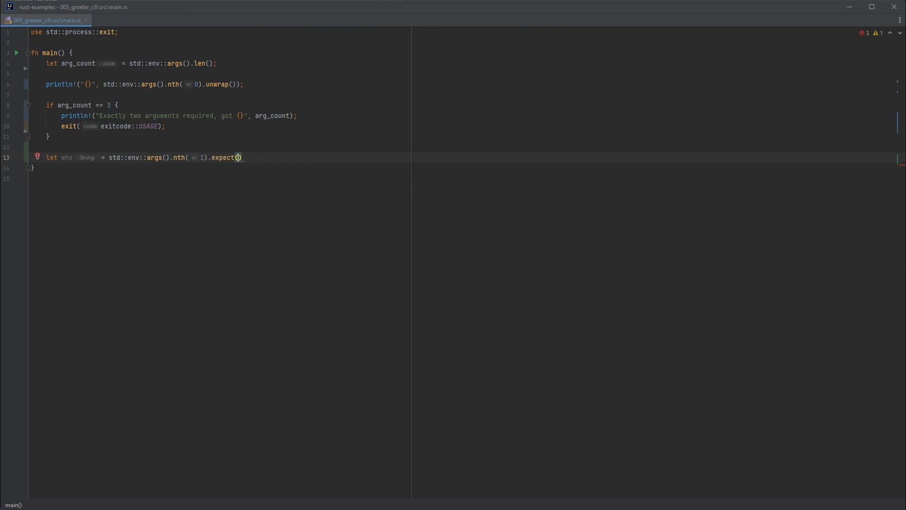
text("missing 'who' argument)
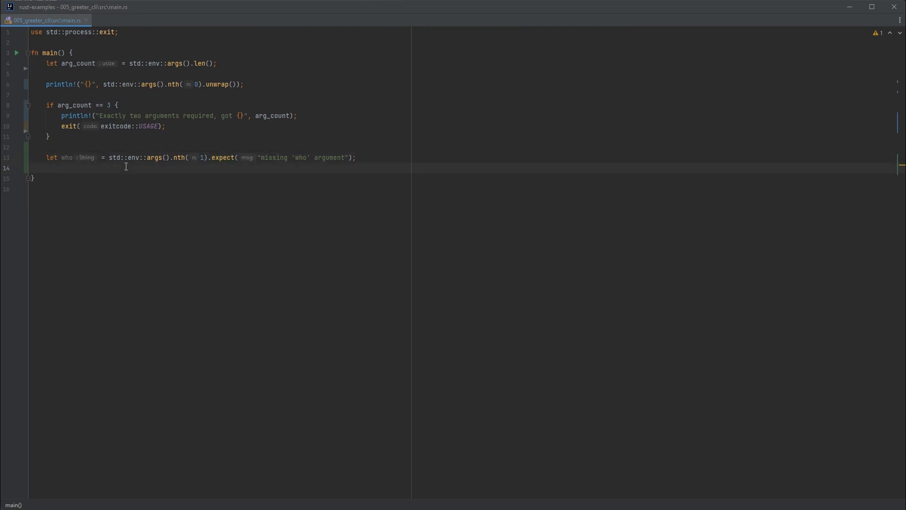
Read lang from std::env::args().nth(2) with its own missing-argument expect message
text(let l)
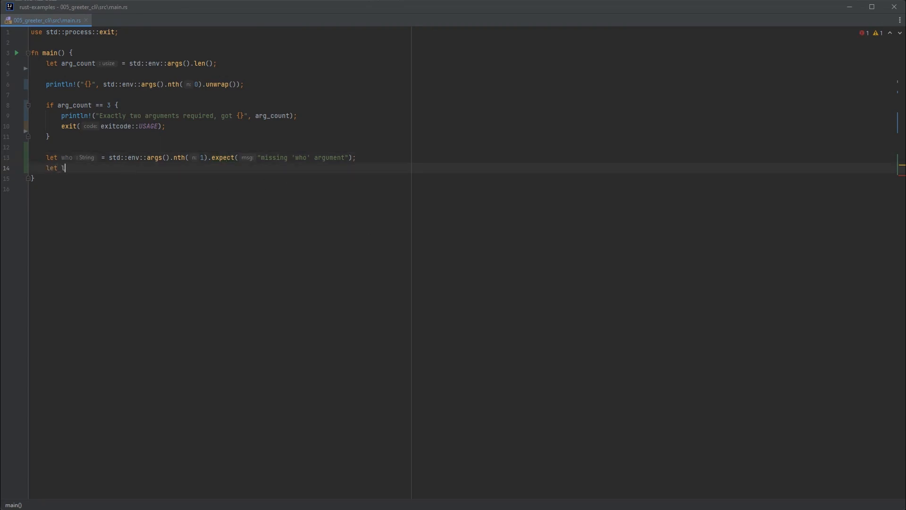
text(ang = st)
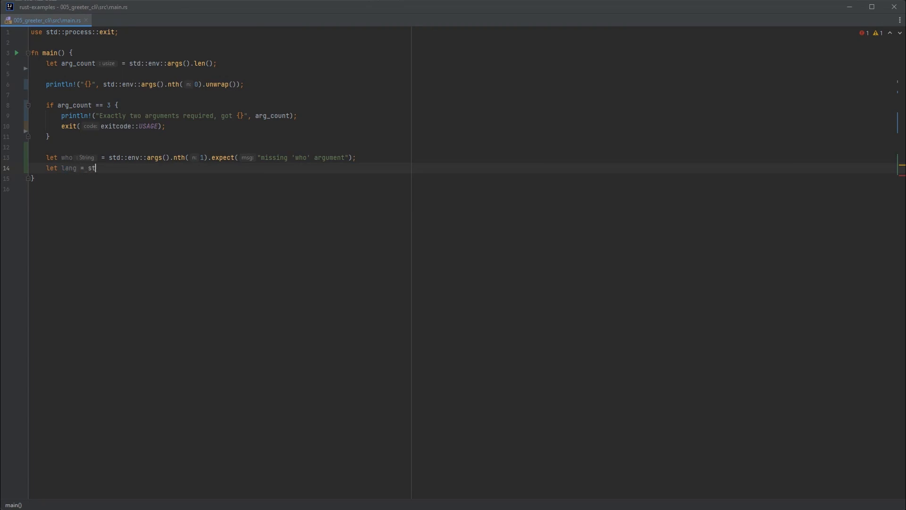
text(d::env::args())
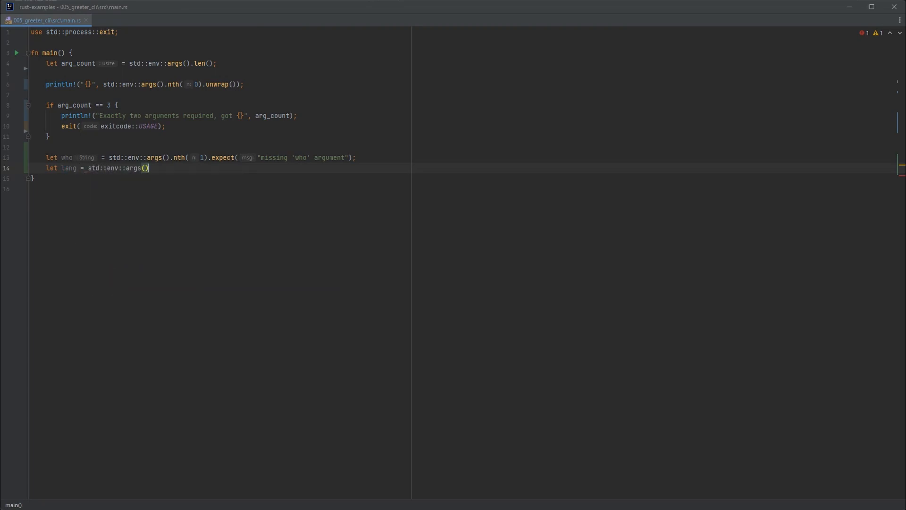
text(.nth(2))
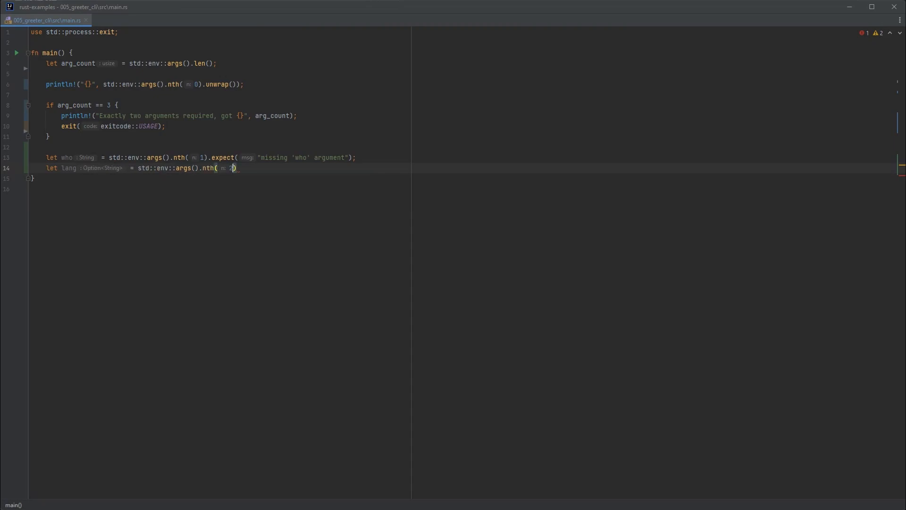
text(.expect("missing 'lang' argument");)
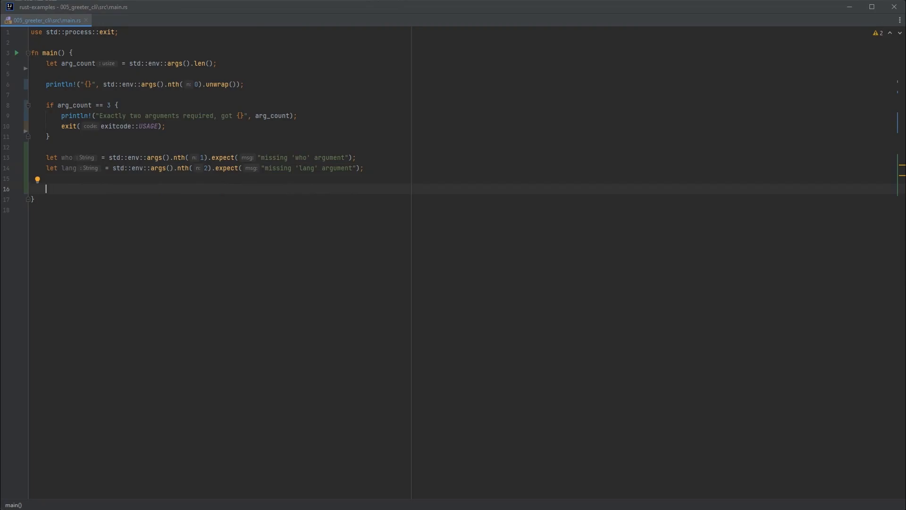
Start a match on lang with an "en" arm printing "Hello, {}!"
text(match {})
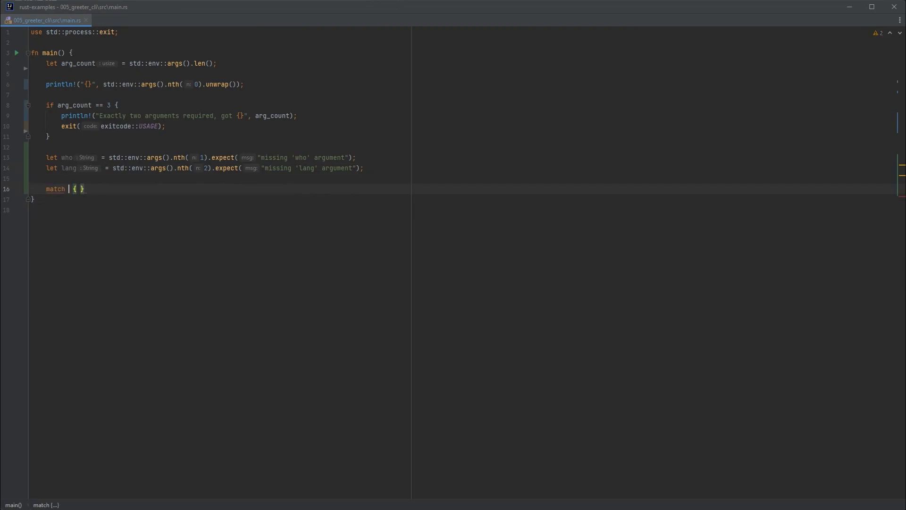
text(lang.as_str()
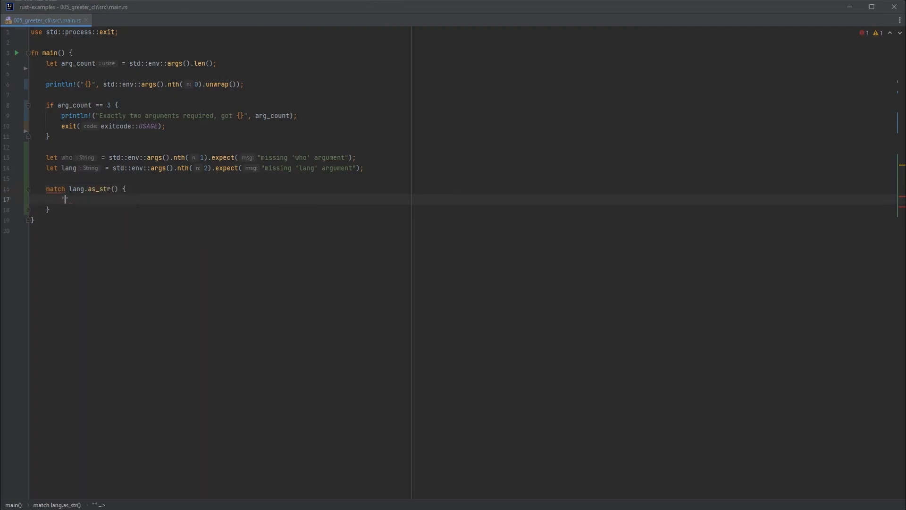
text(en)
text(println!(")
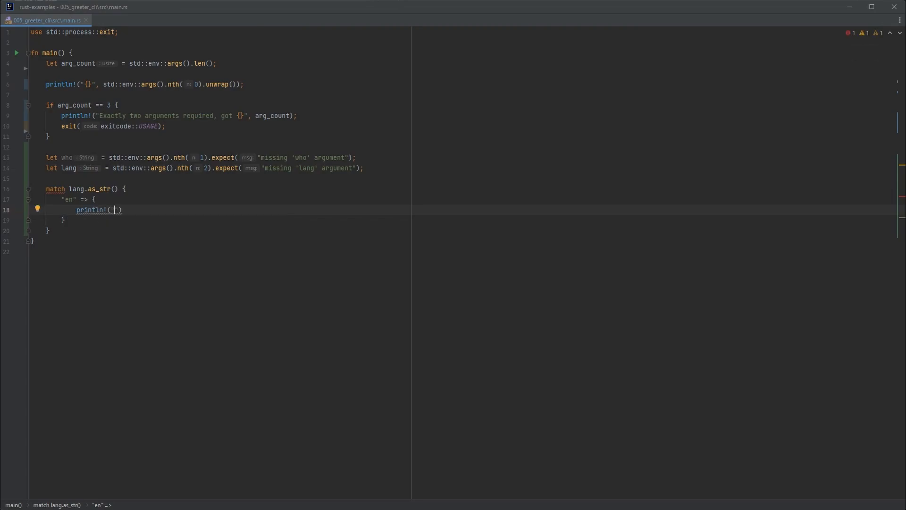
text(Hello, {})
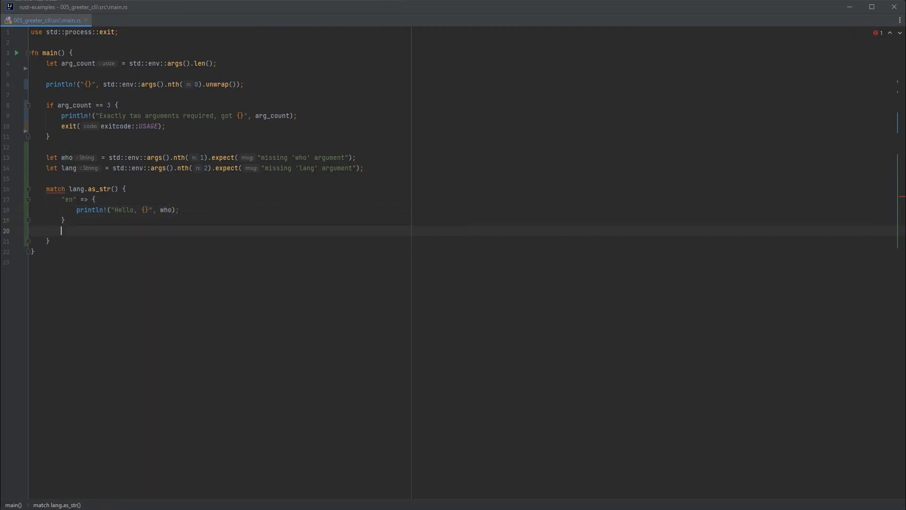
Add a "de" arm that prints a greeting for who
text("de" =)
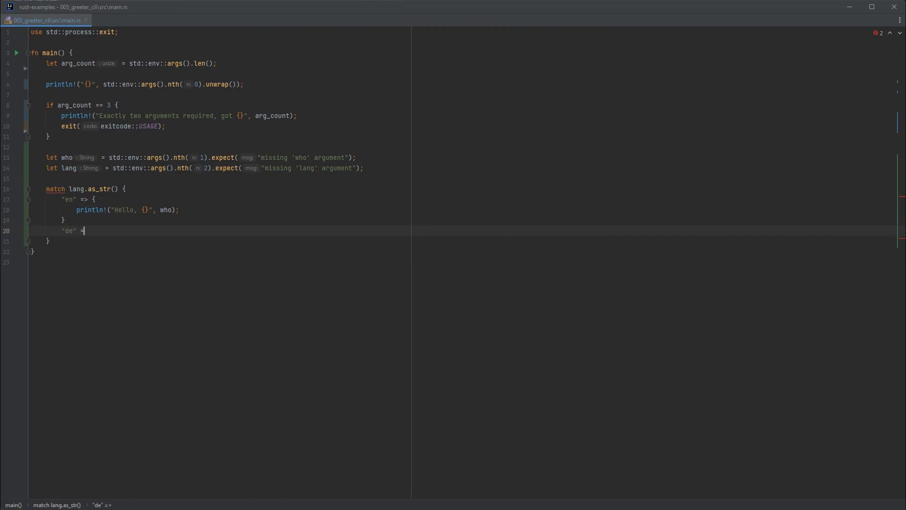
text(=> {)
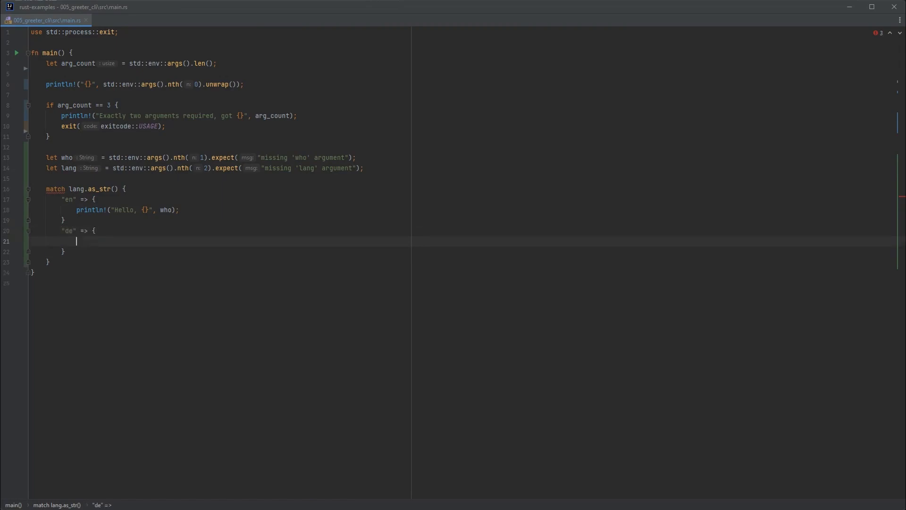
text(println!(""))
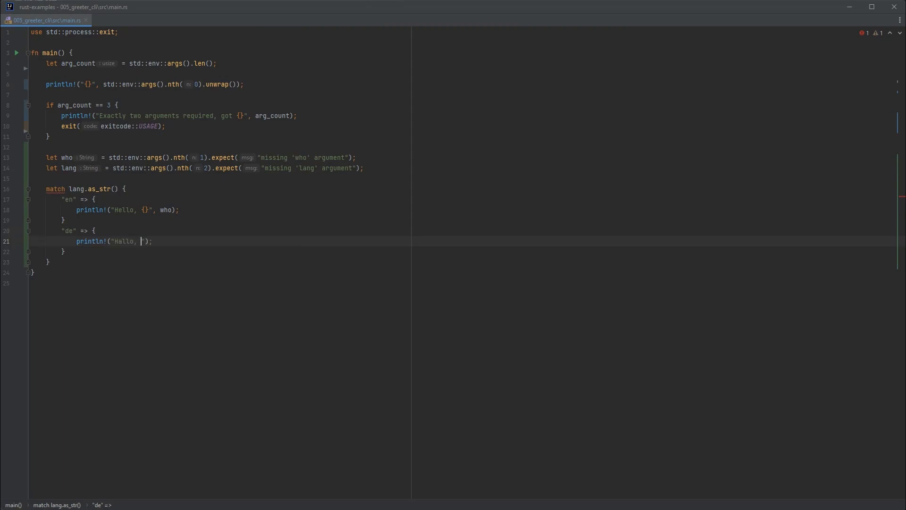
text({}", who)
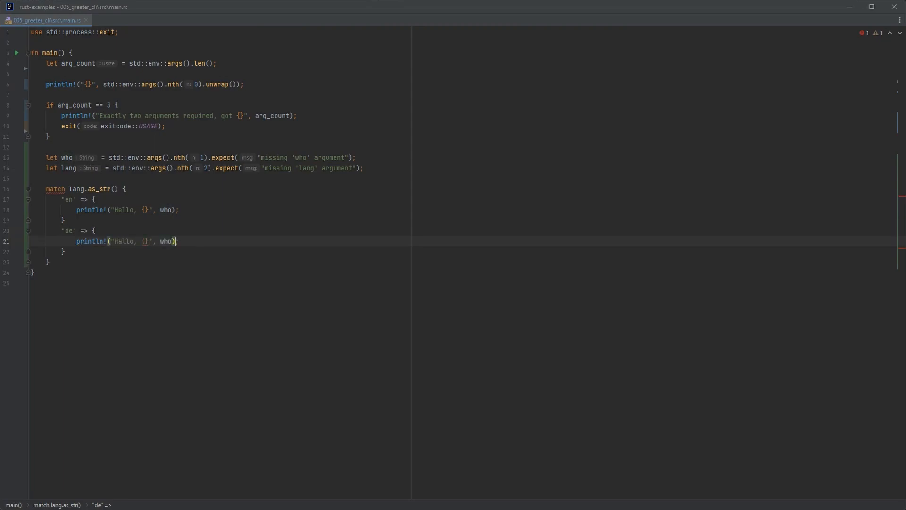
key(Enter)
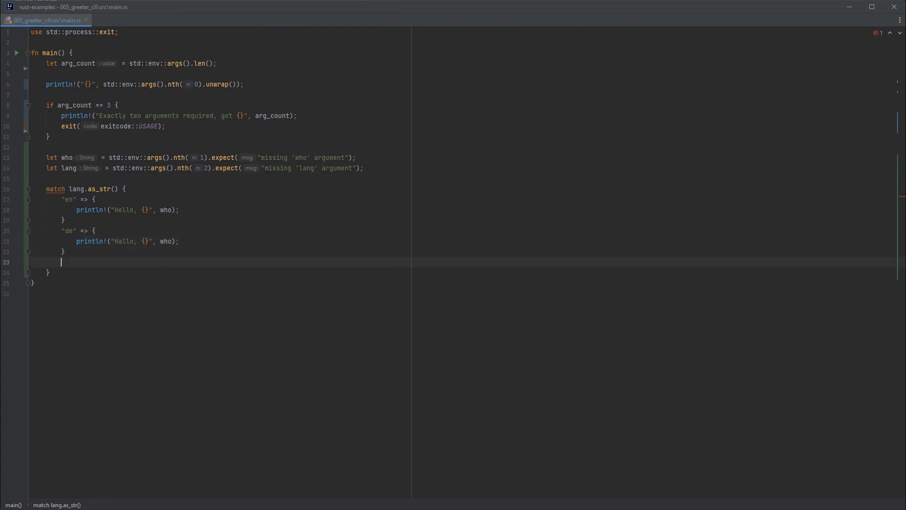
Add an "fr" arm printing "Bonjour, {}!" with who
text("fr")
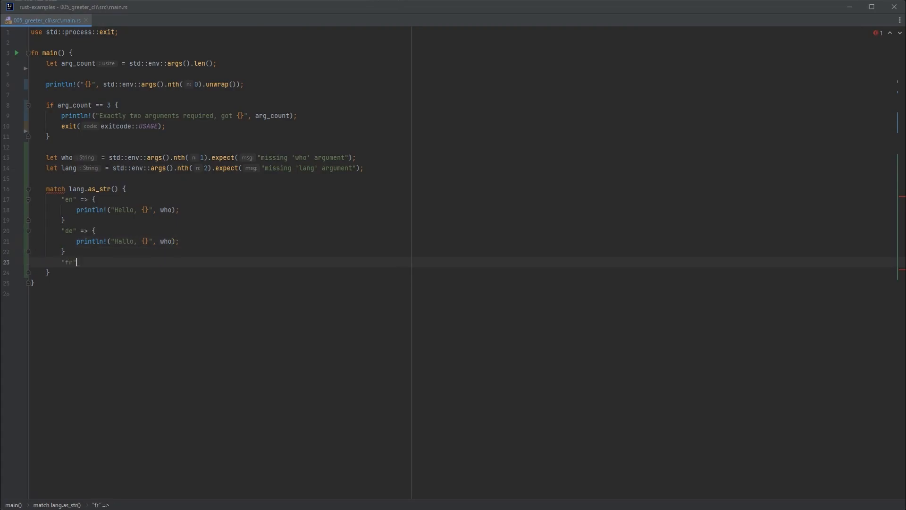
text(=> {)
text(println!()
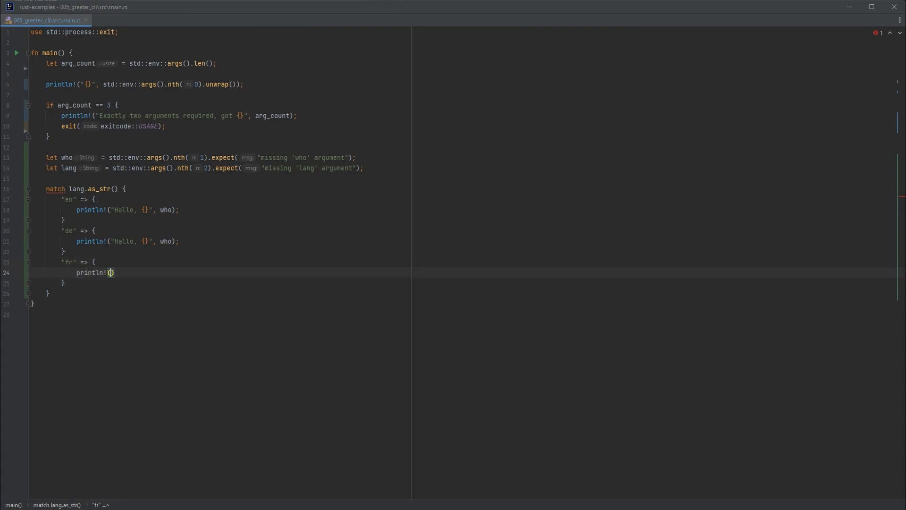
text("Bonjour, {}!",)
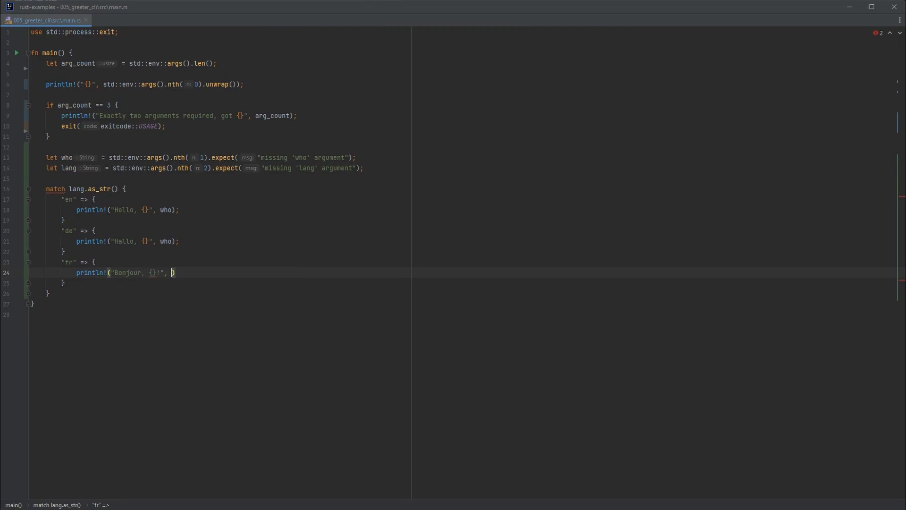
text(who);)
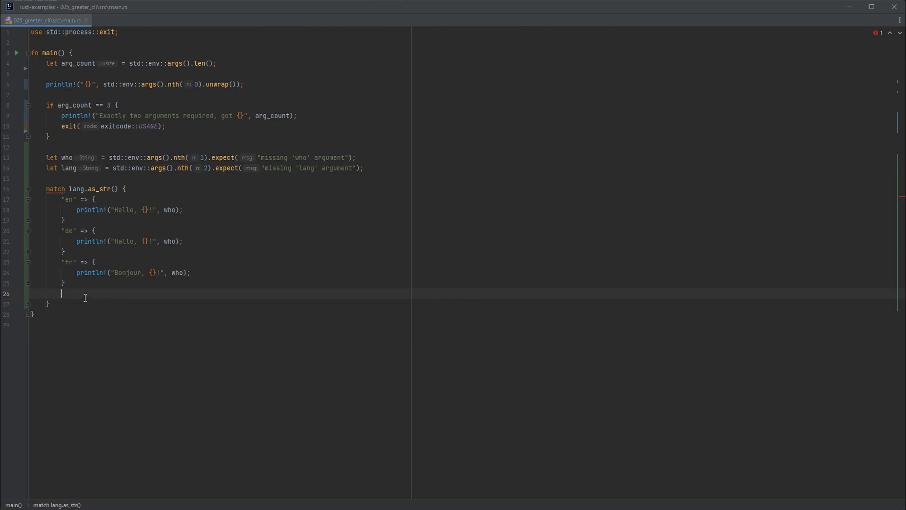
Add a catch-all _ arm printing an unknown-language message
text(_)
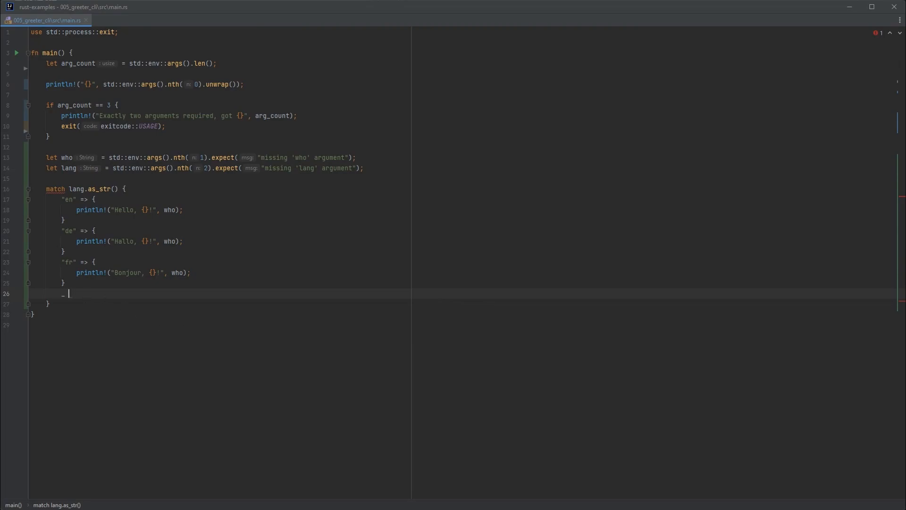
text(=> {)
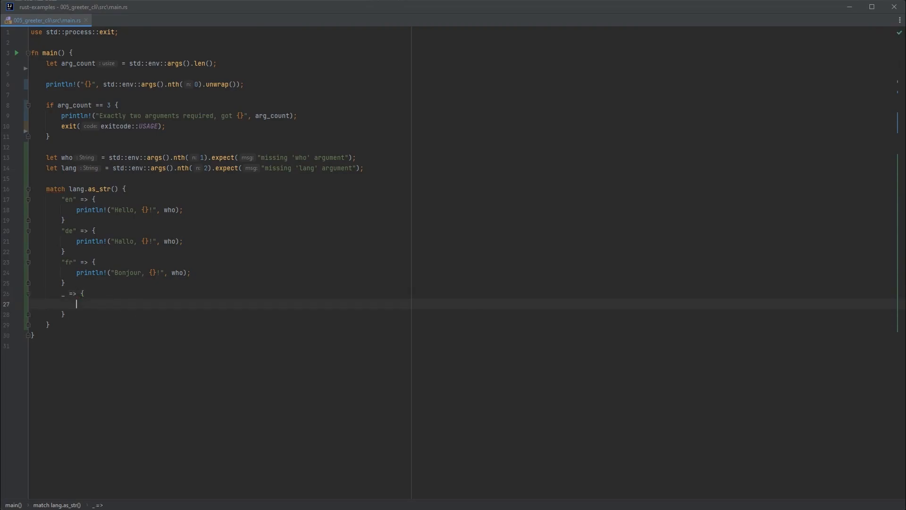
text(println!("");)
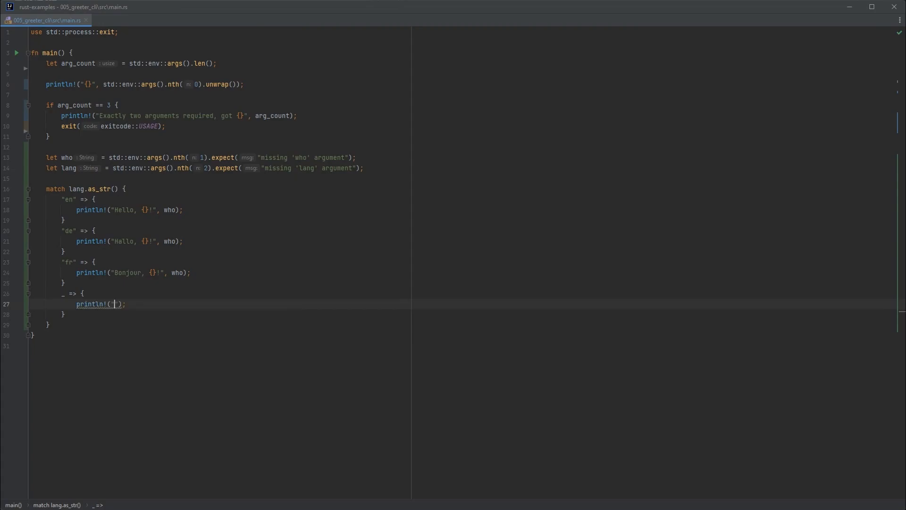
text(unknown)
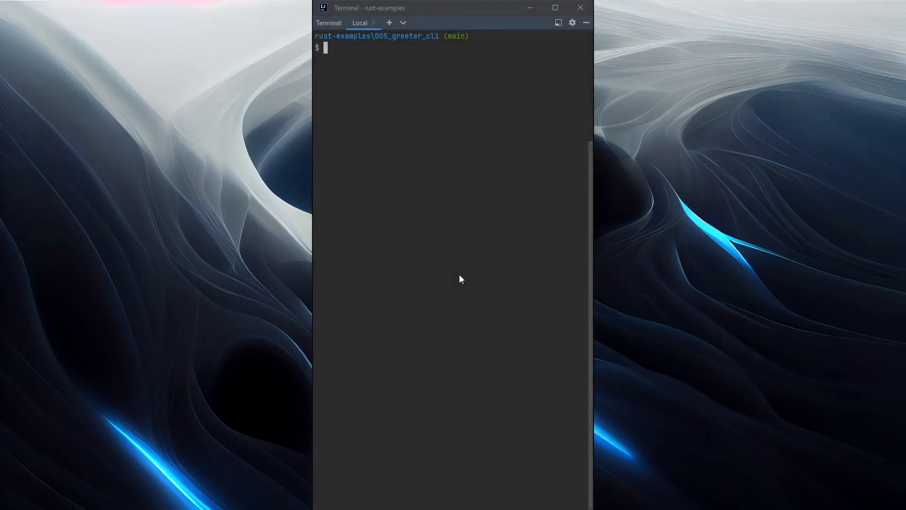
Run cargo run dionysus en, getting "Exactly two arguments required, got 3"
text(c)
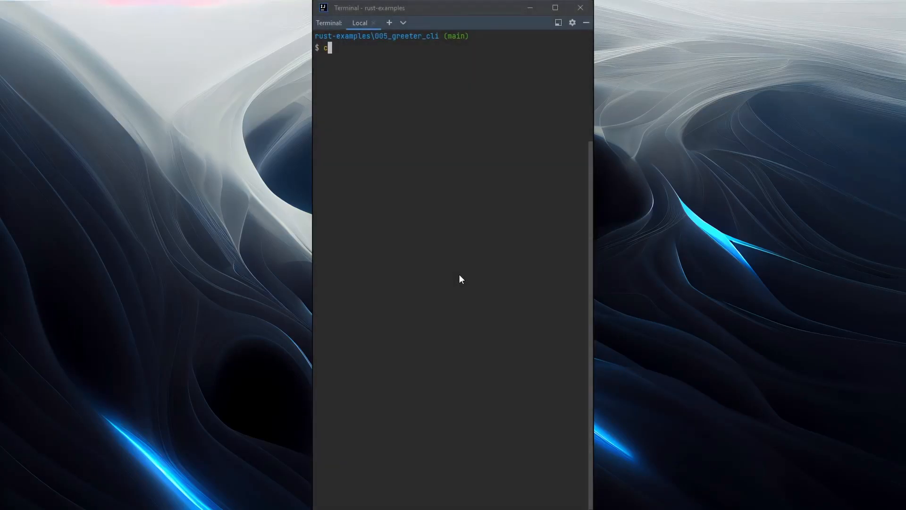
text(argo run)
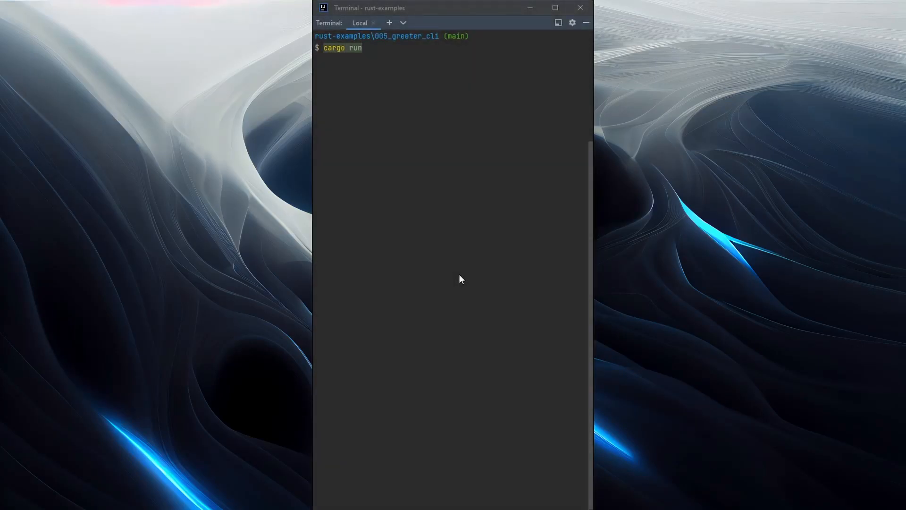
text(d)
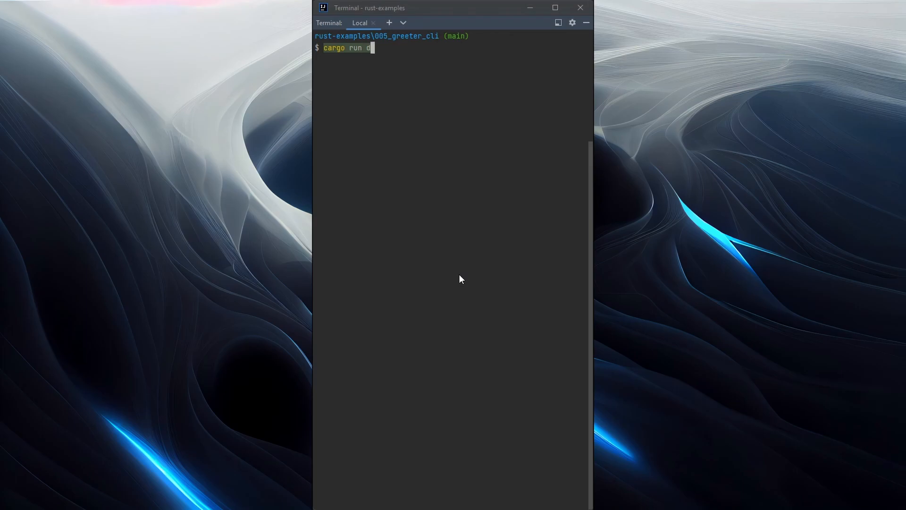
text(ionysus)
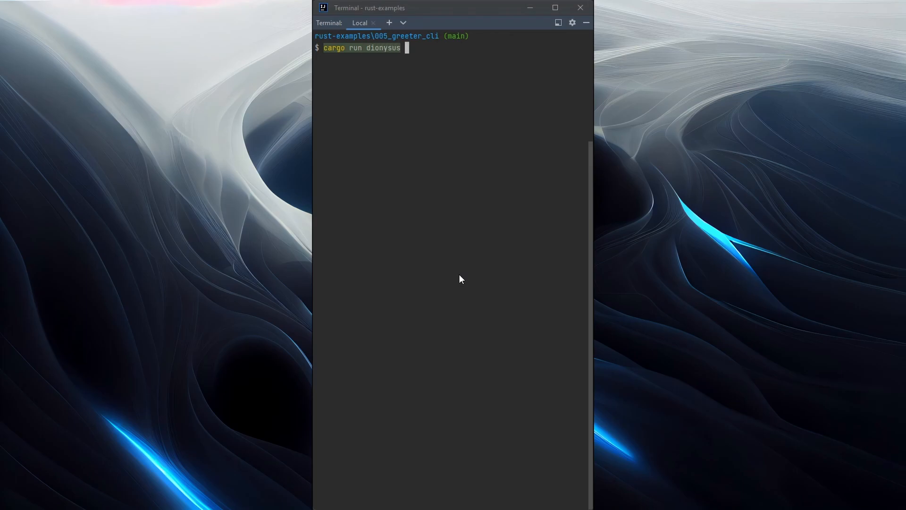
key(Enter)
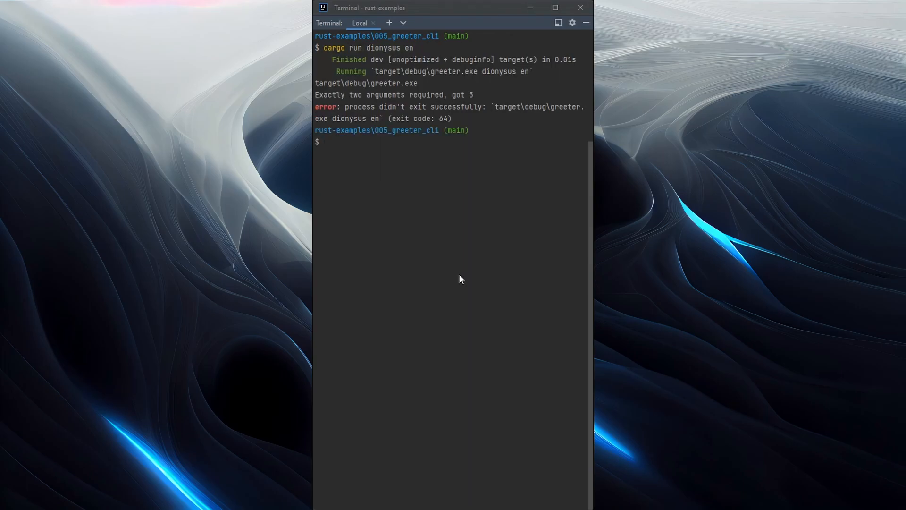
mouse_move(443, 109)
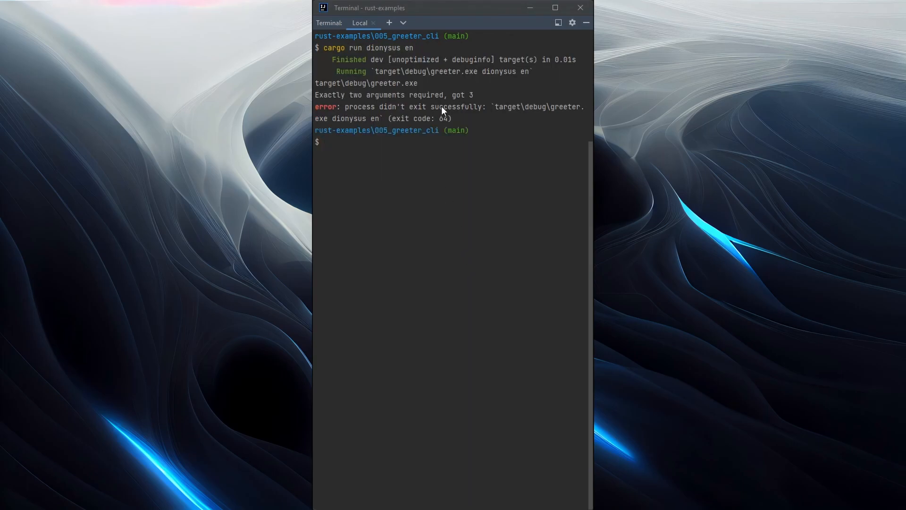
mouse_move(471, 110)
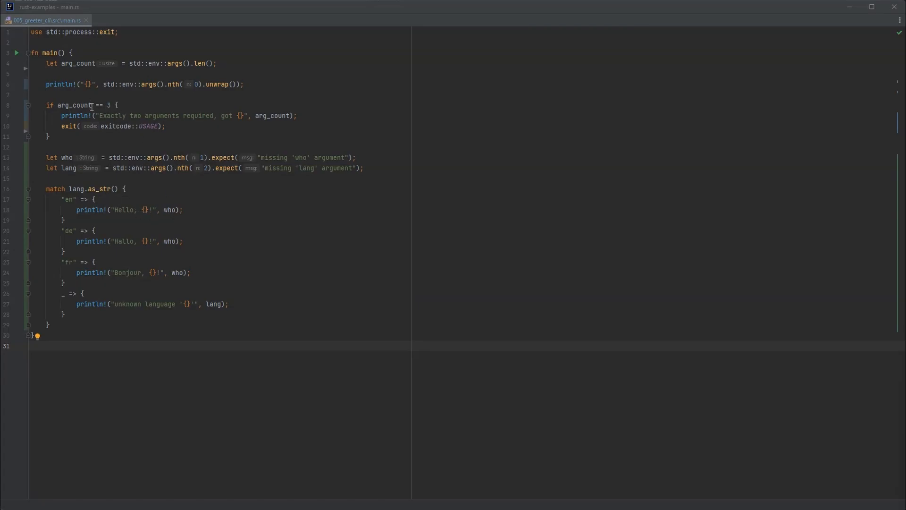
mouse_move(160, 125)
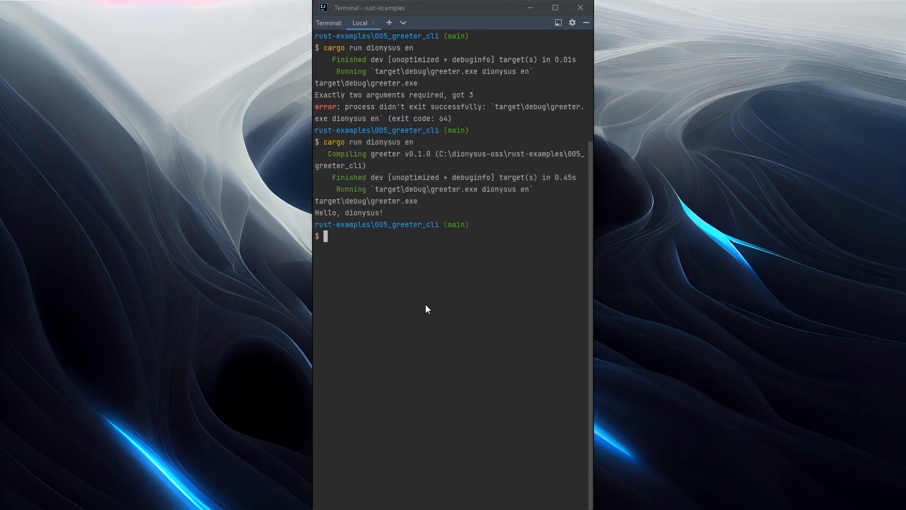
Run the greeter for dionysus with de and fr, getting Hallo and Bonjour
text(cargo run dionysus)
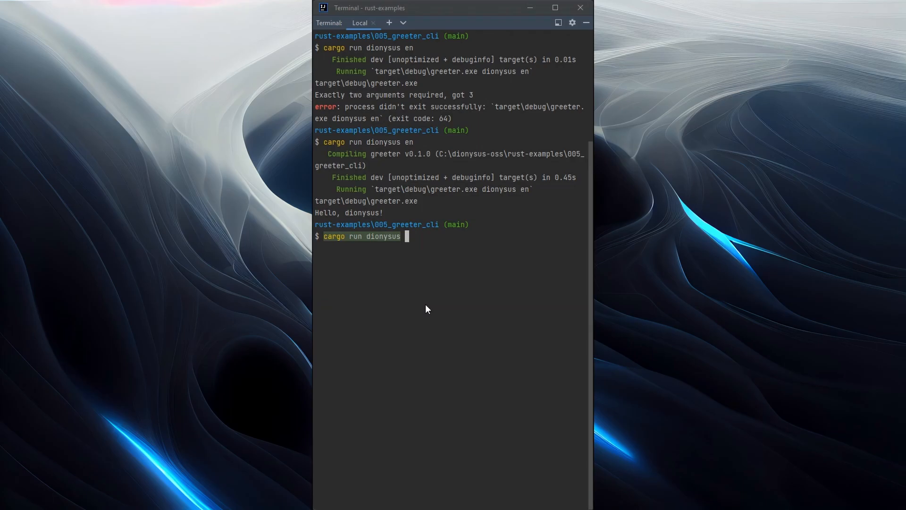
text(de)
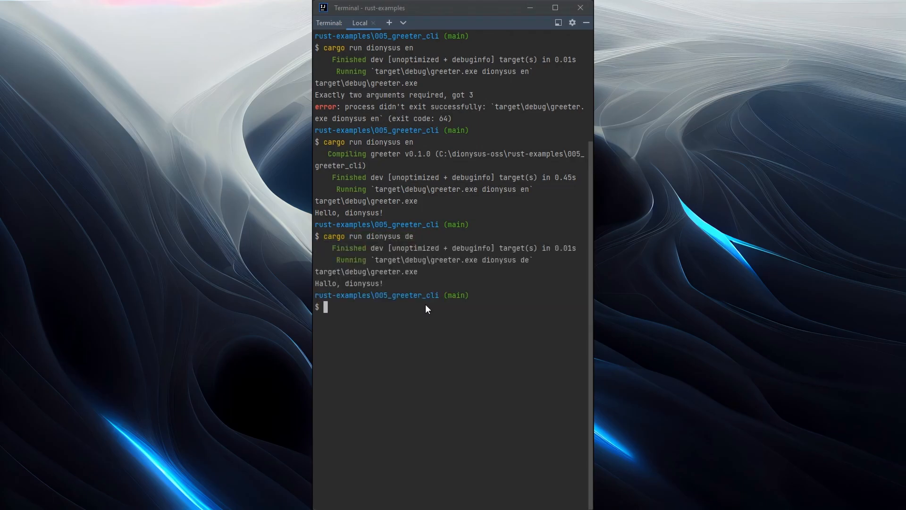
text(cargo run dionysus fr)
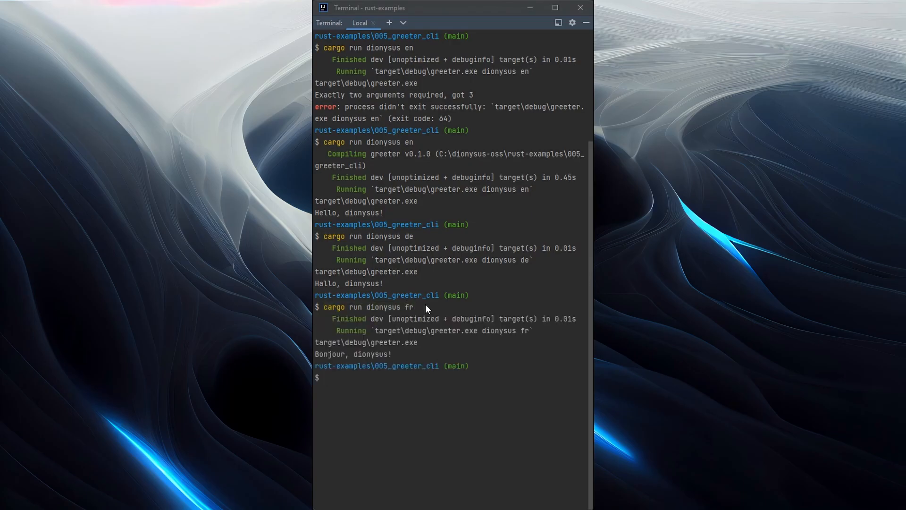
mouse_move(446, 461)
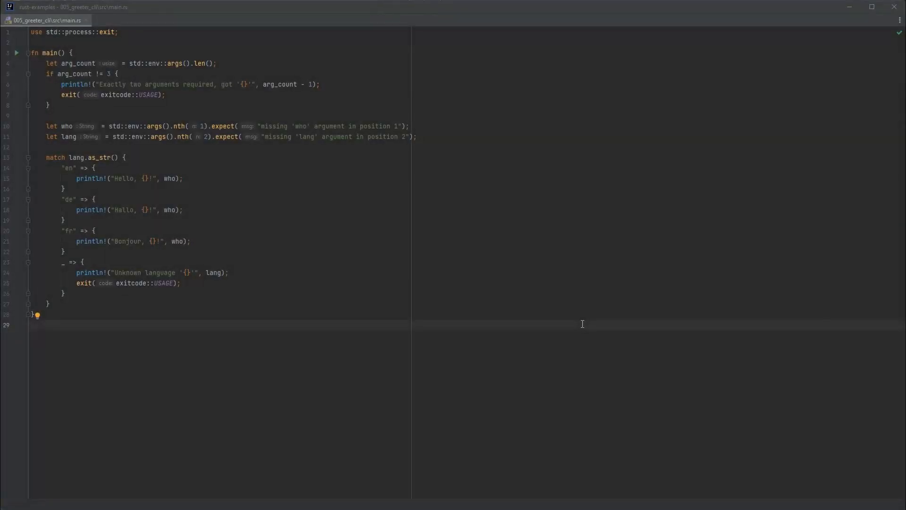
mouse_move(432, 283)
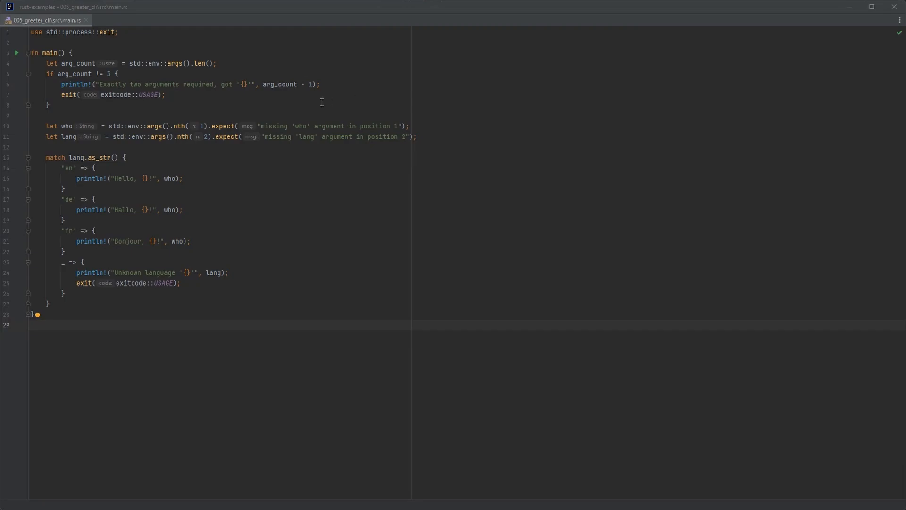
mouse_move(359, 108)
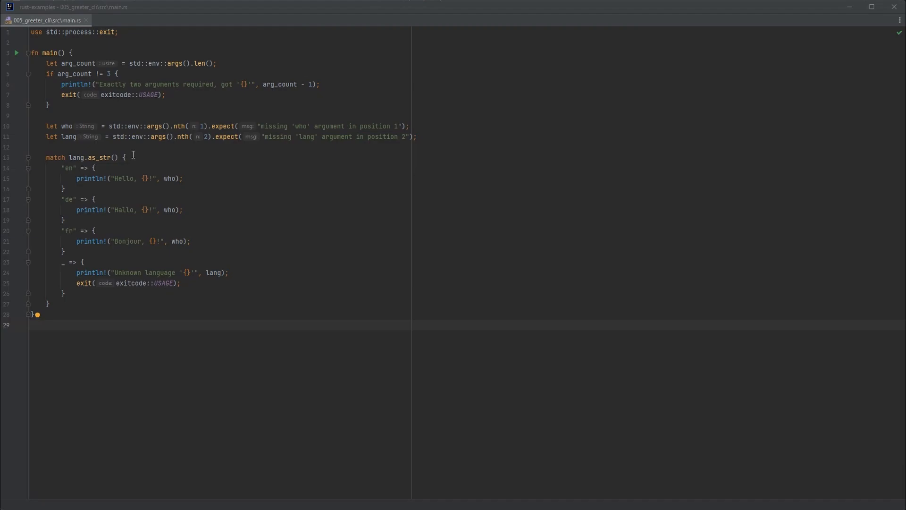
mouse_move(196, 175)
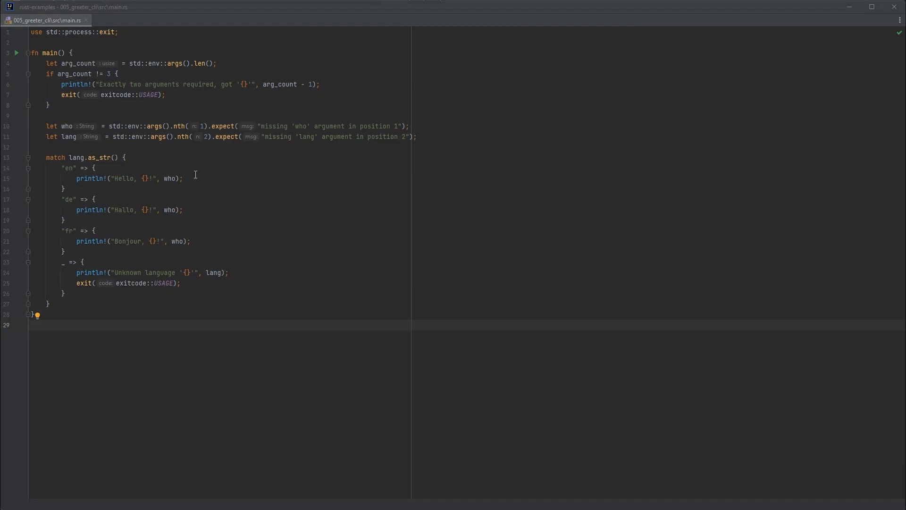
mouse_move(365, 208)
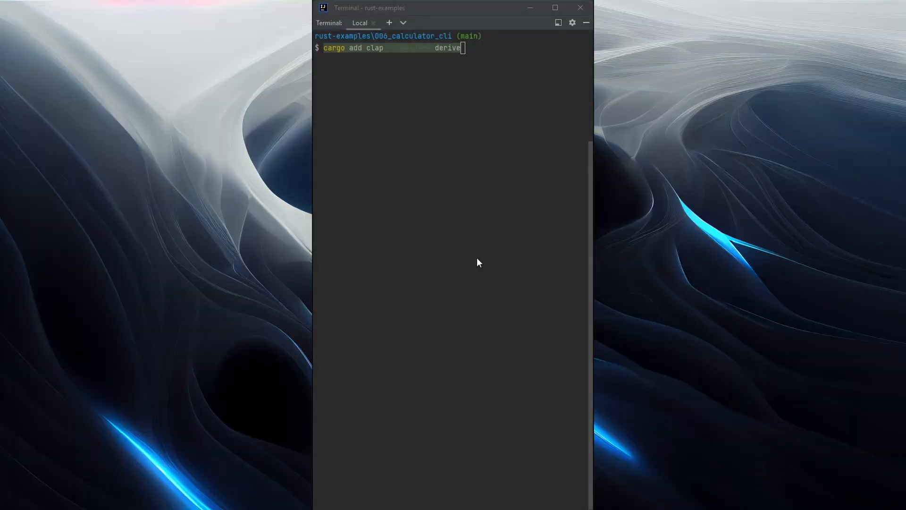
mouse_move(473, 253)
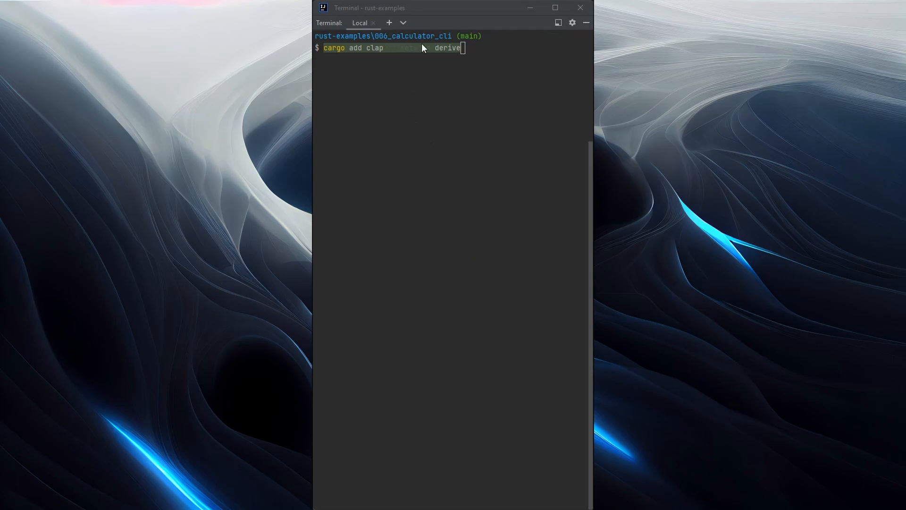
mouse_move(396, 66)
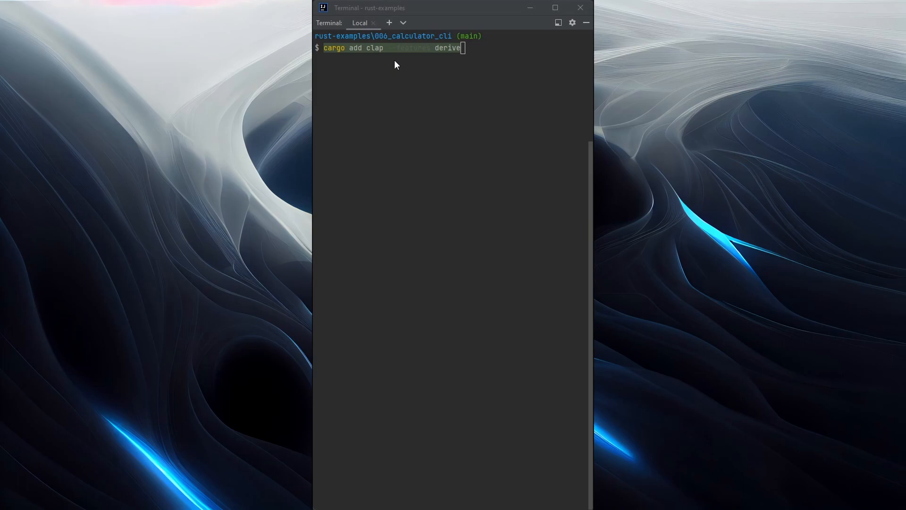
mouse_move(484, 74)
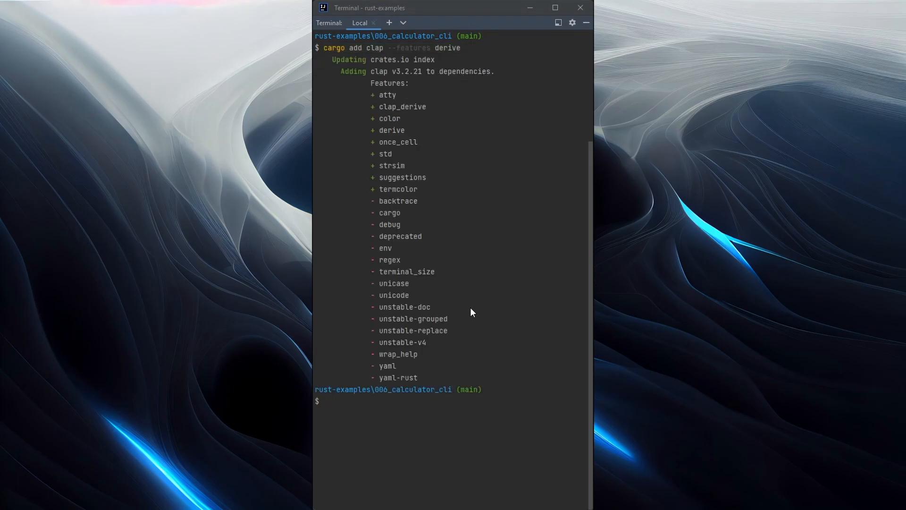
mouse_move(466, 215)
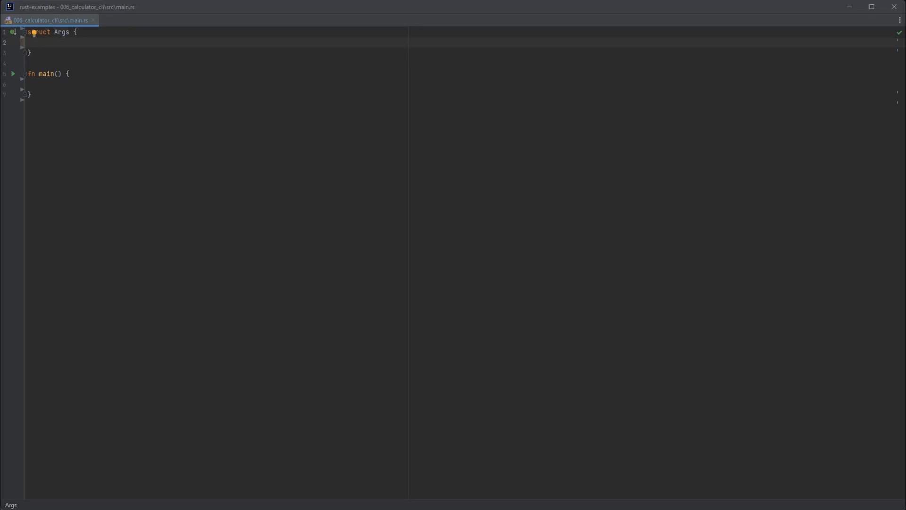
Add fields op: String, first: f32 and second: f32 to struct Args, starting a #[derive] above it
text(op: String,)
text(firs)
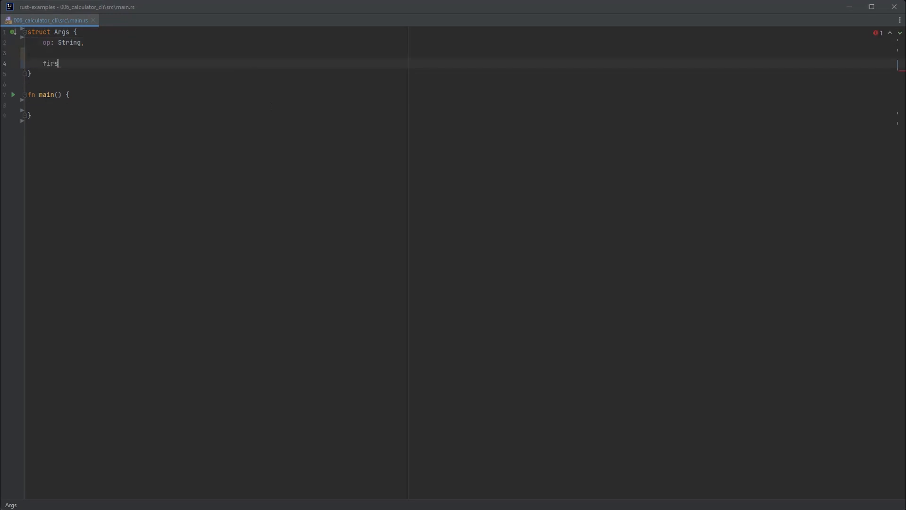
text(t: f32,)
text(second:)
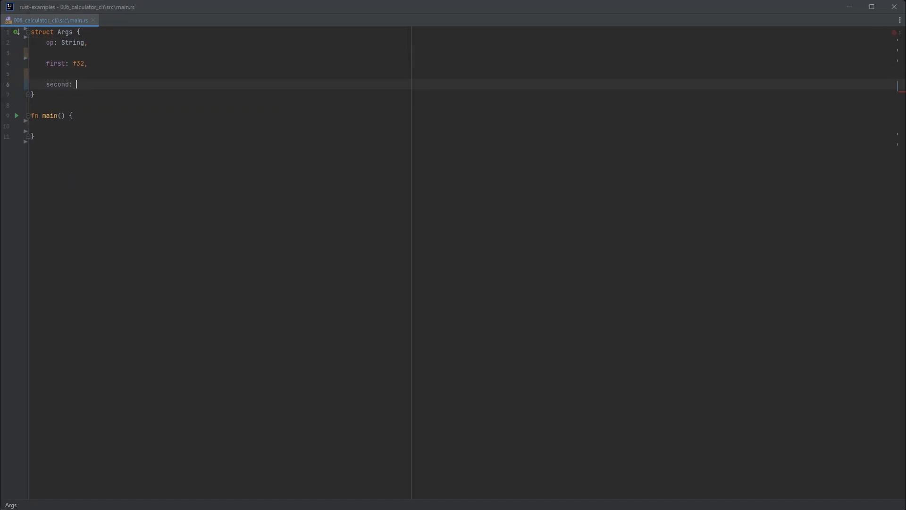
text(f32)
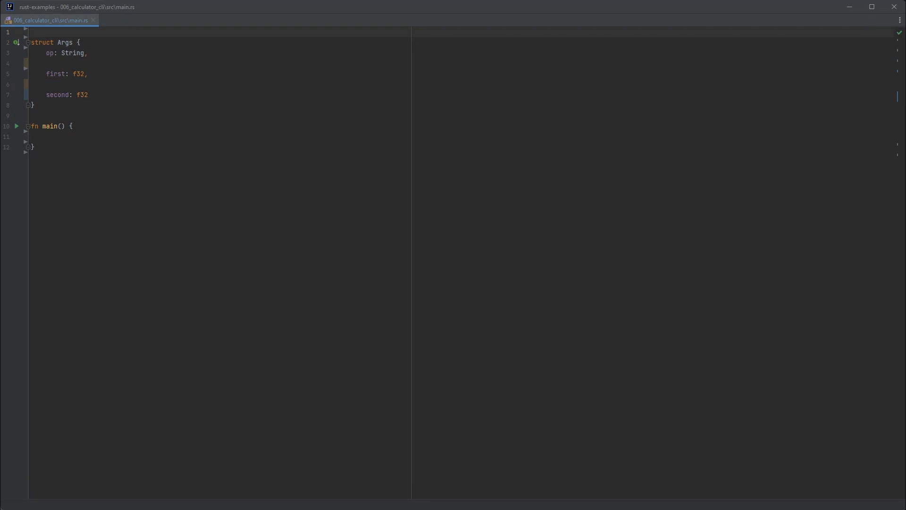
text(#[derive()
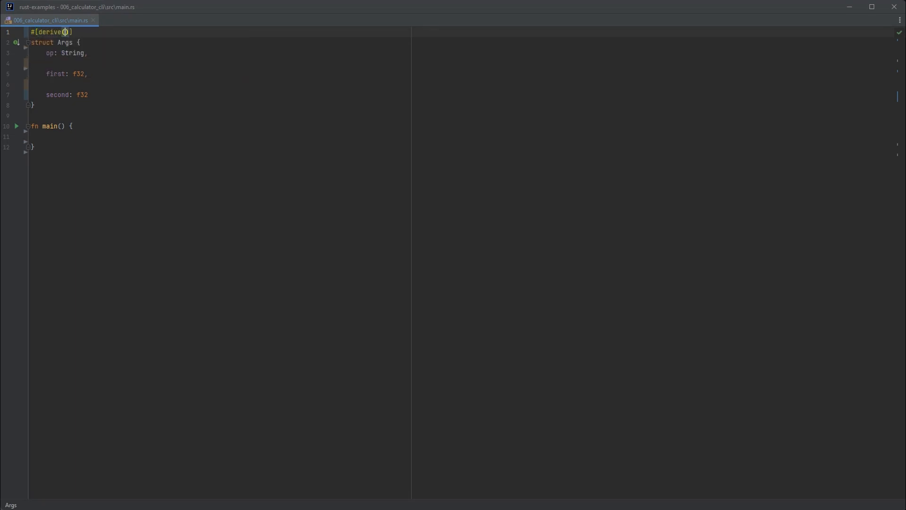
Make Args derive Parser, import clap::Parser, and add #[clap(author, version)]
text(Parser)
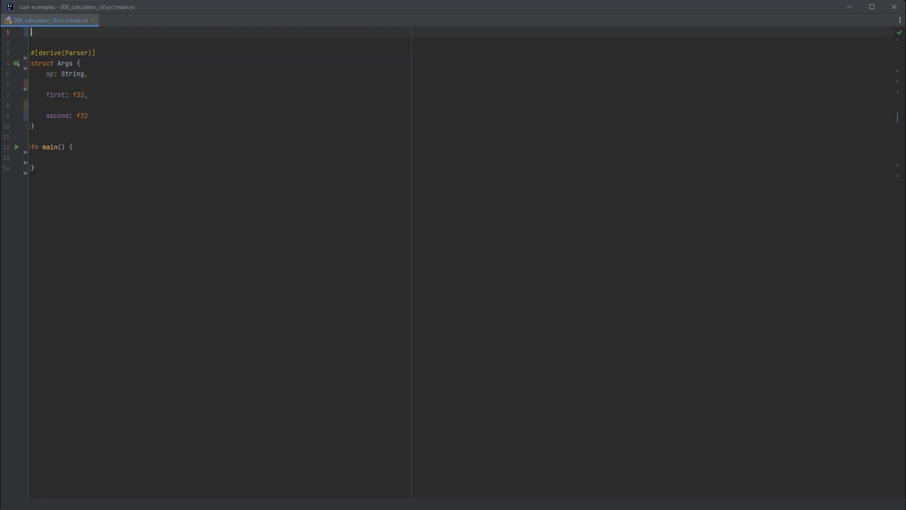
text(use clap::P)
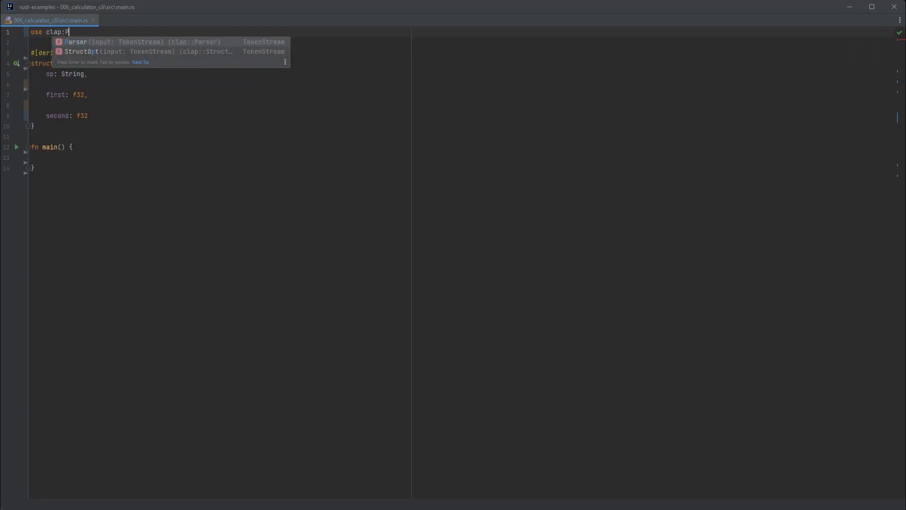
key(Enter)
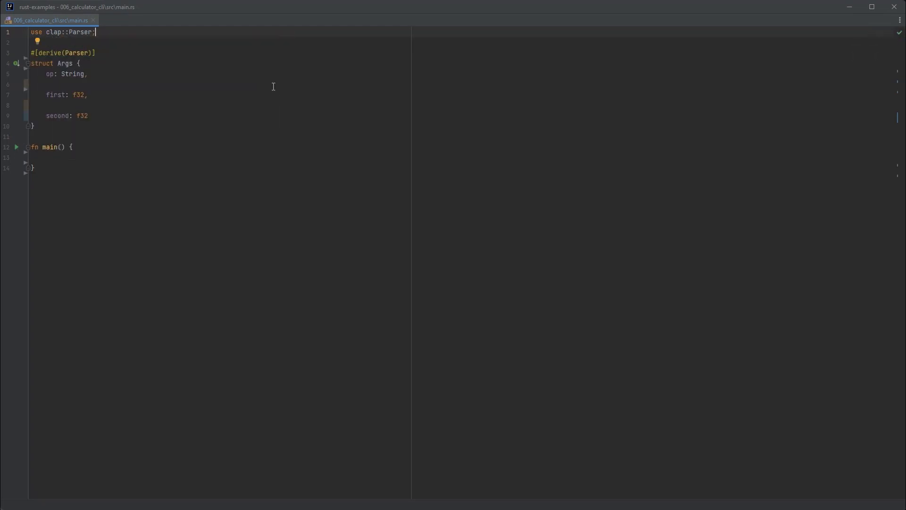
key(Enter)
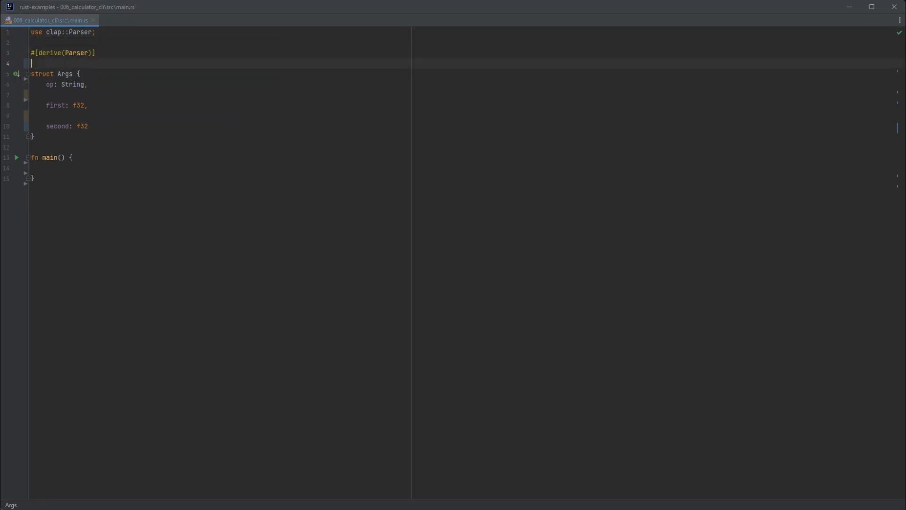
text(#[clap)
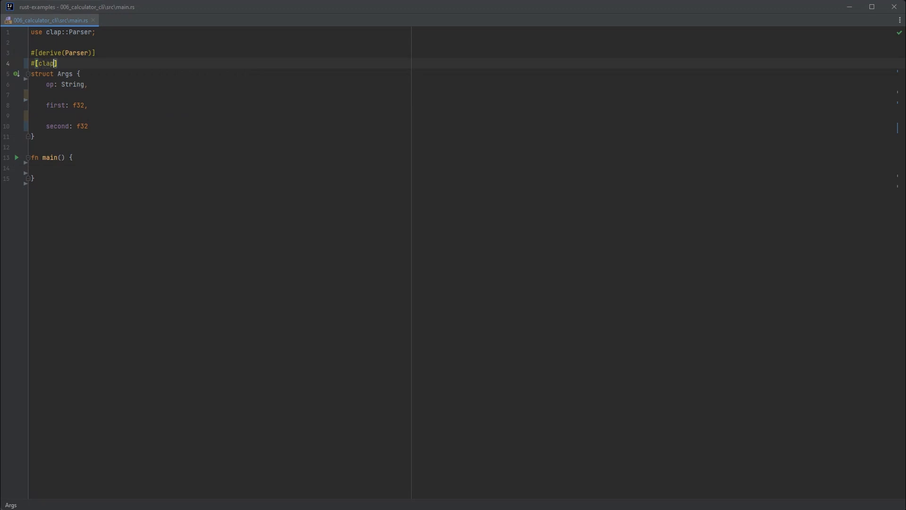
text((author, version)
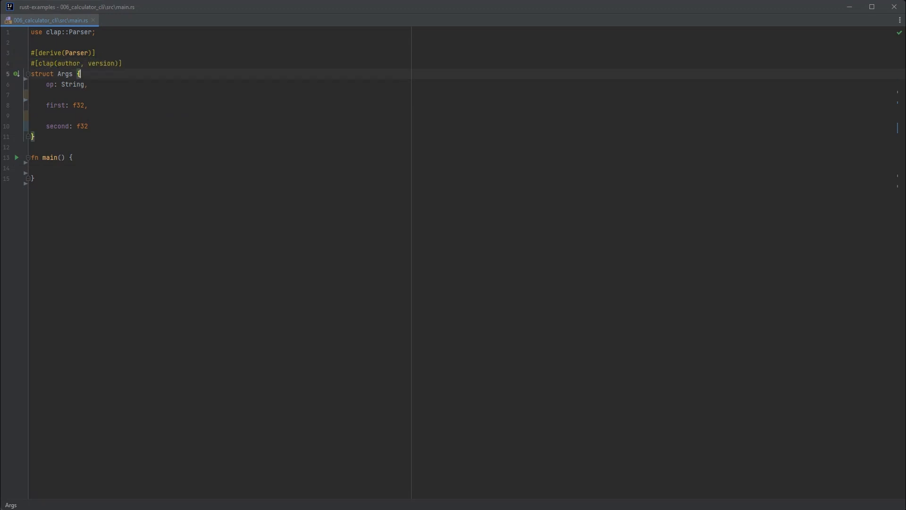
Annotate op with #[clap(short, long, value_parser)] and first/second with #[clap(value_parser)]
key(Enter)
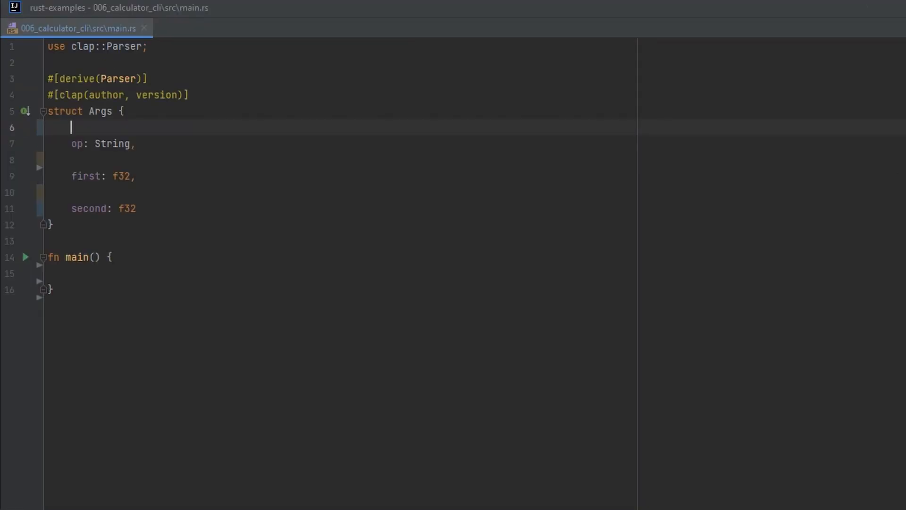
text(#[lca])
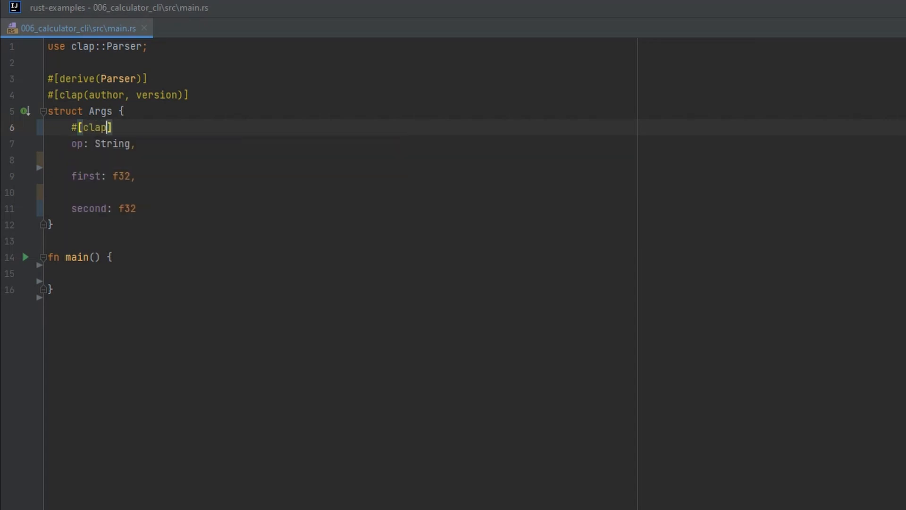
text((short, long, value_parser)
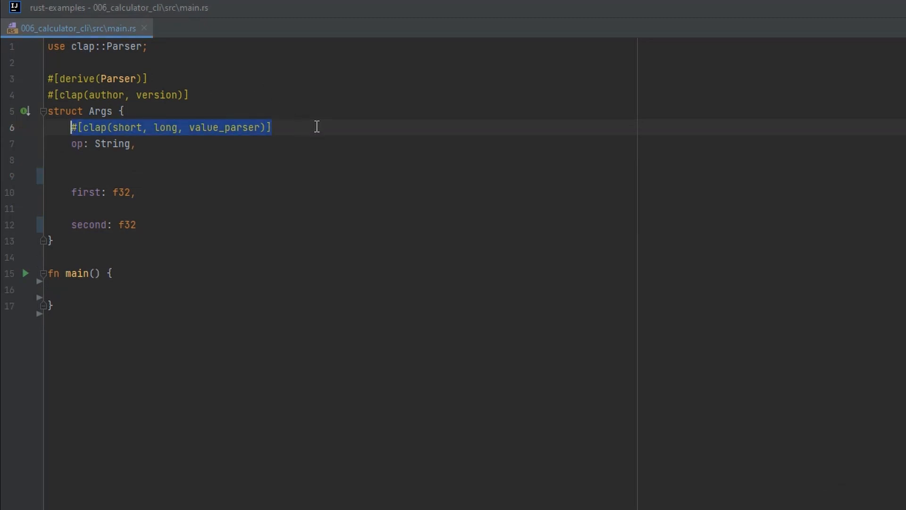
text(#[clap(short, long, value_parser)])
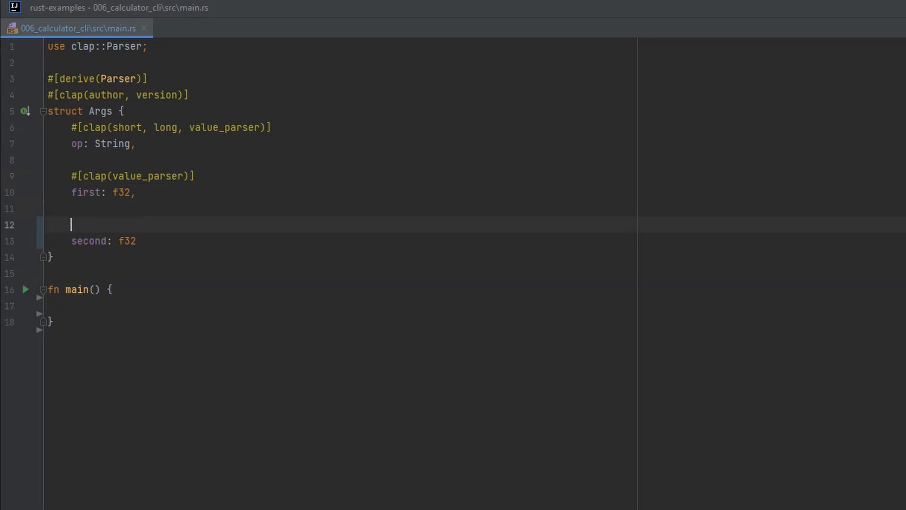
text(#[clap(value_parser)])
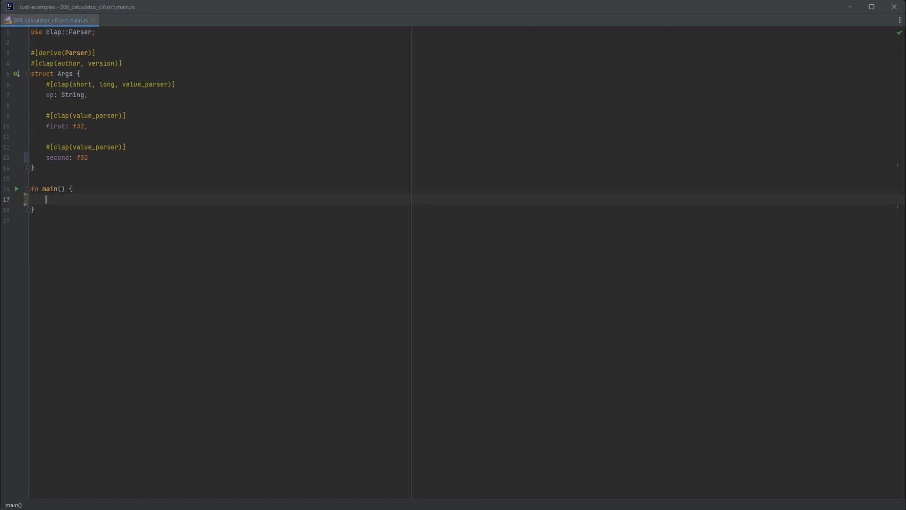
In main, parse the command-line arguments with let cli = Args::parse();
text(let cli =)
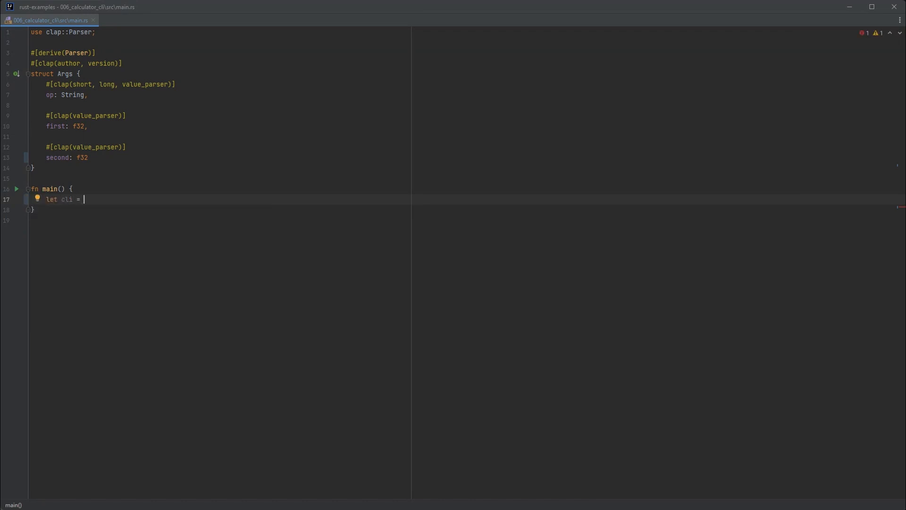
text(Args::pa)
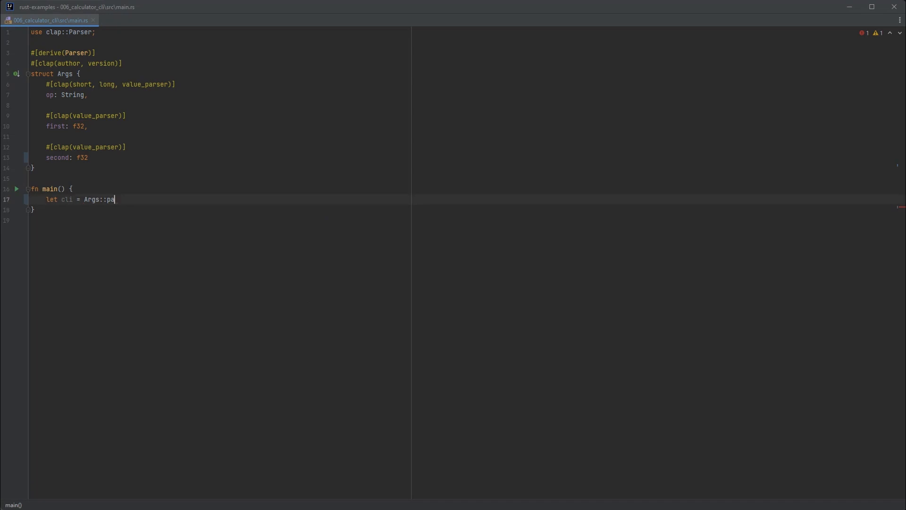
text(rse();)
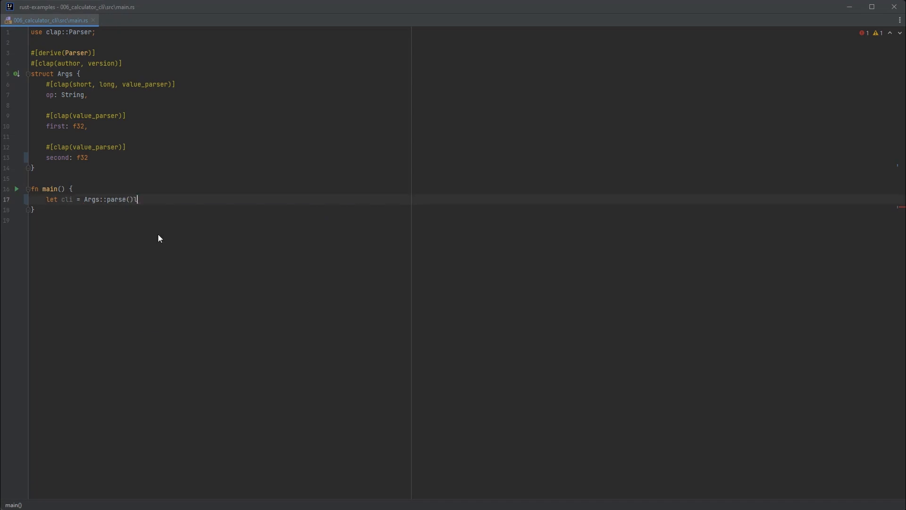
text(;)
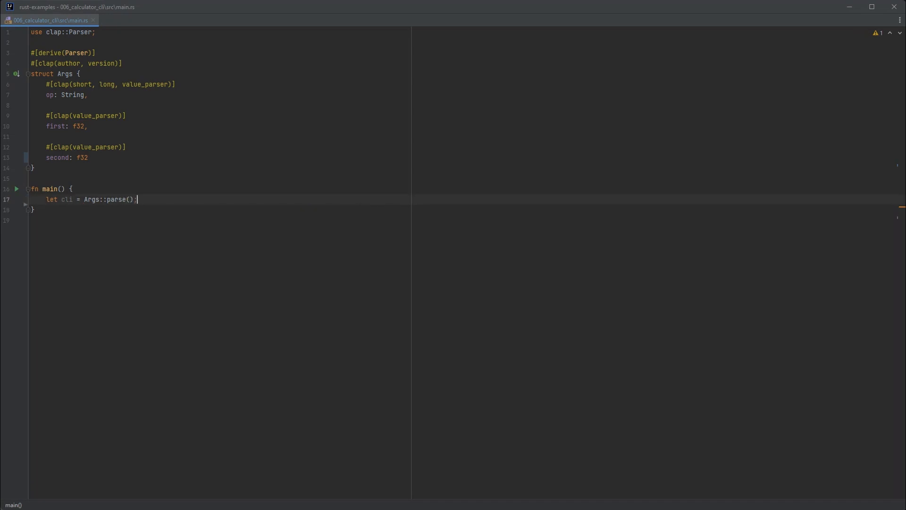
key(Enter)
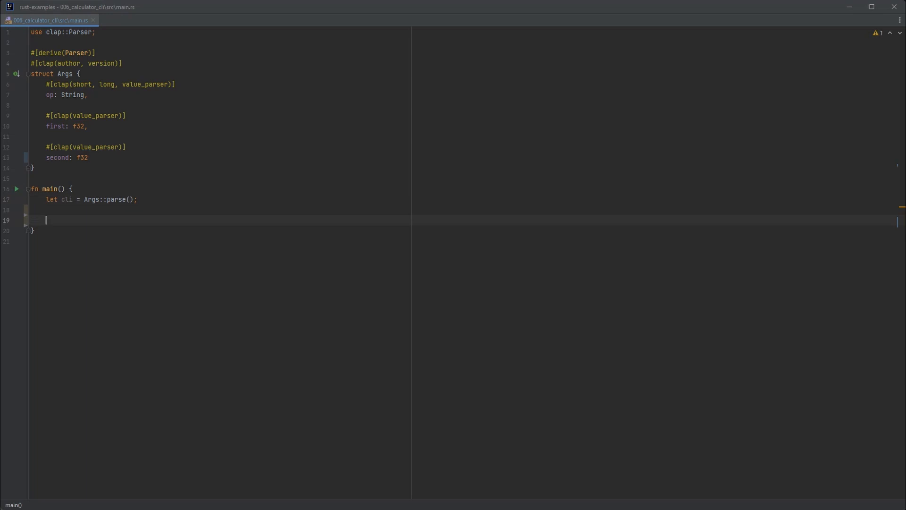
Match on cli.op.as_str() with a "+" arm returning cli.first + cli.second
text(match)
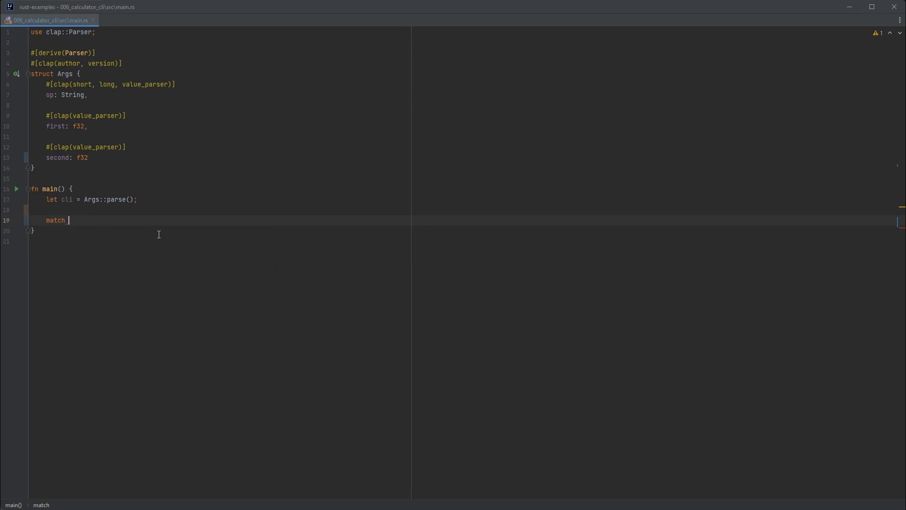
text(cli.op)
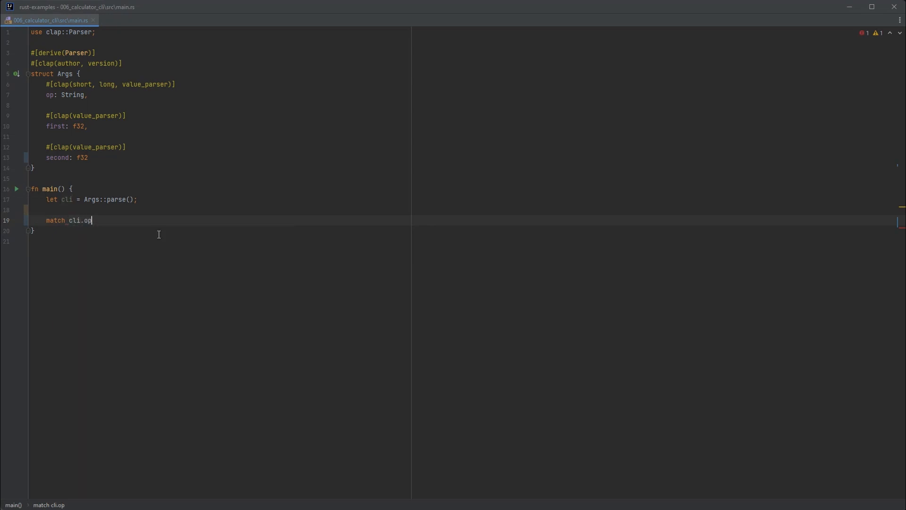
text(.as_)
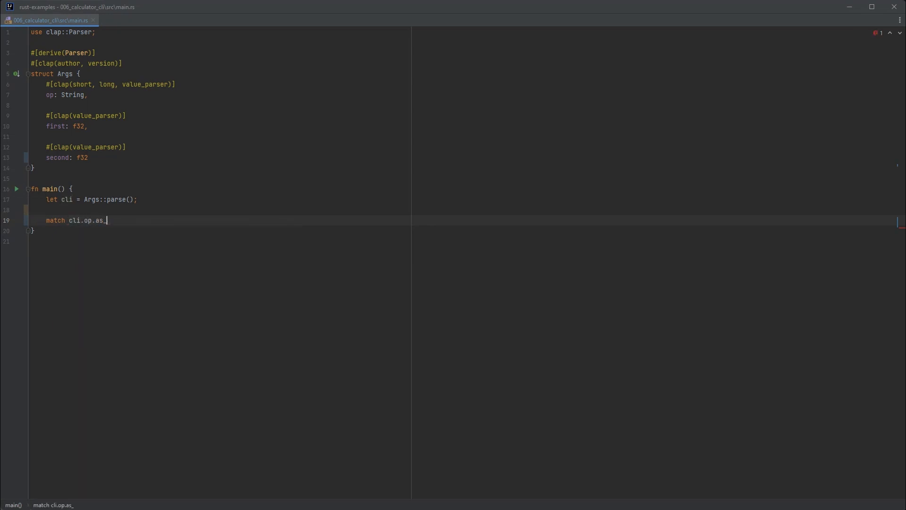
text(str() {)
text("+)
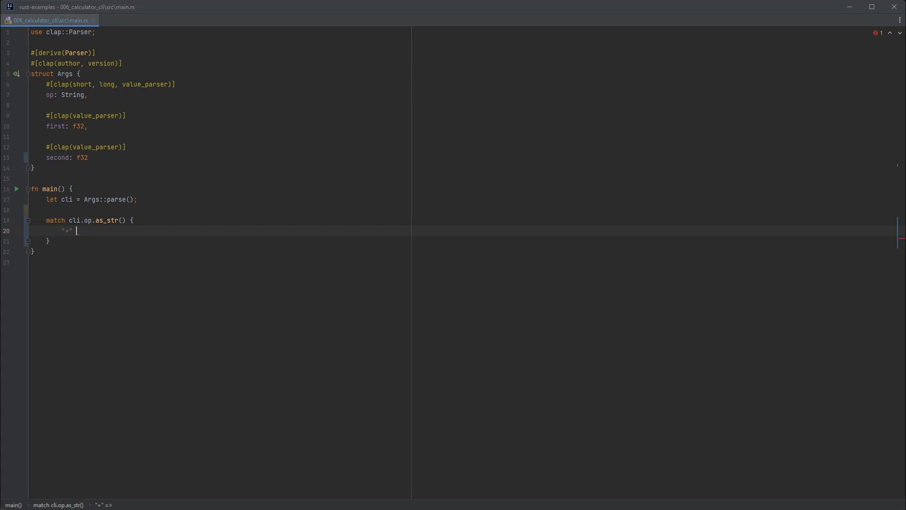
text(=>)
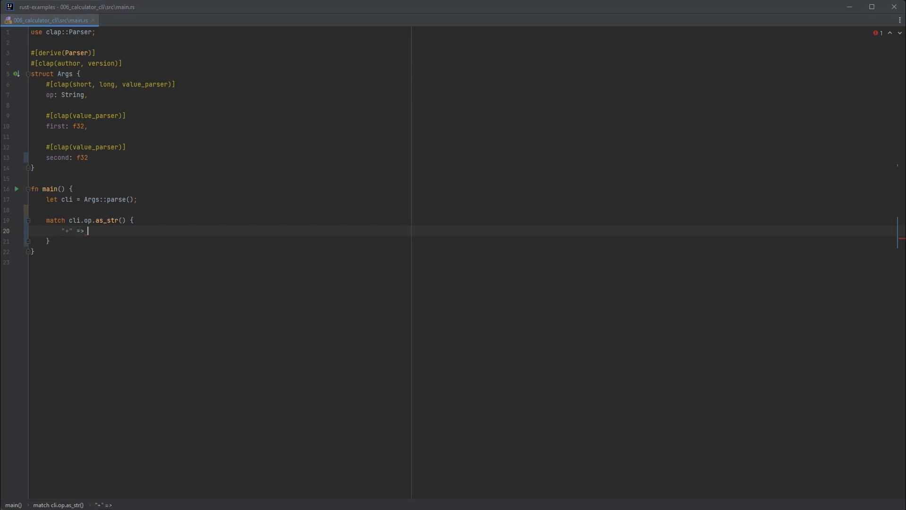
text(cli.)
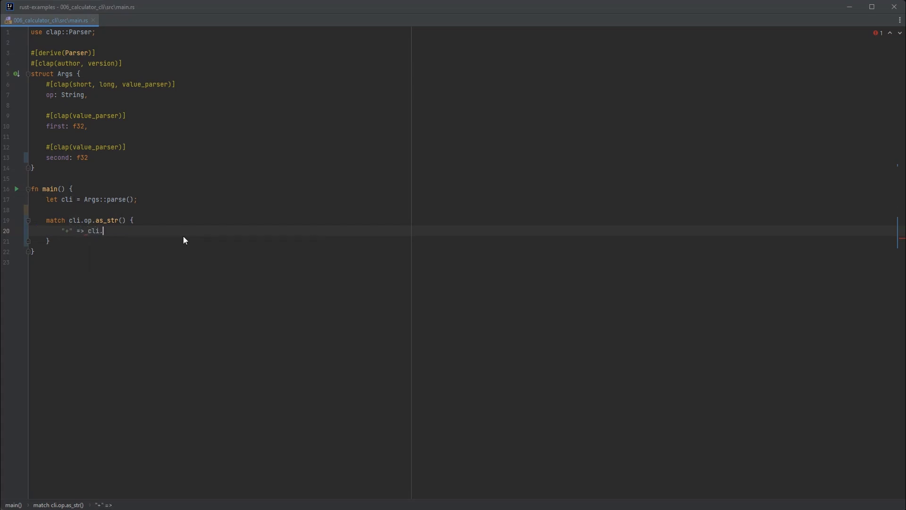
text(first + cli.se)
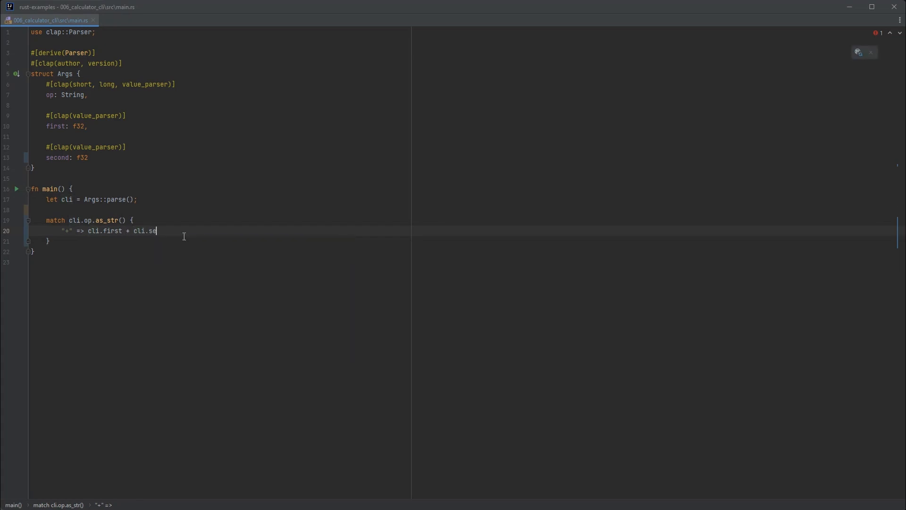
text(cond)
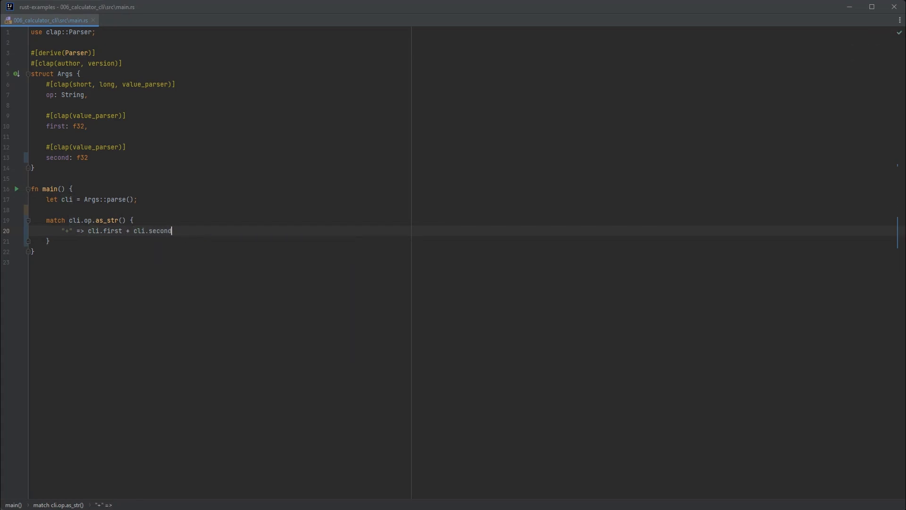
text(;)
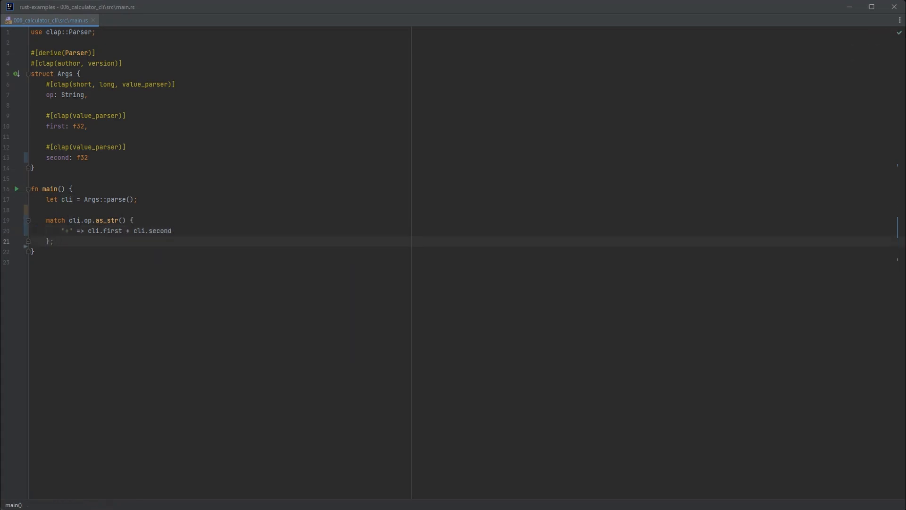
Assign the match to let result and print it with println!("{}", result)
click(45, 220)
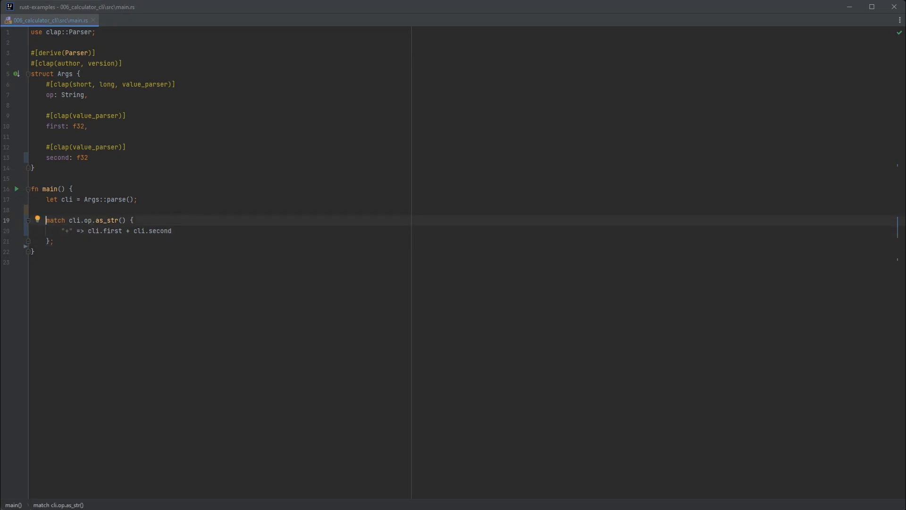
text(let result =)
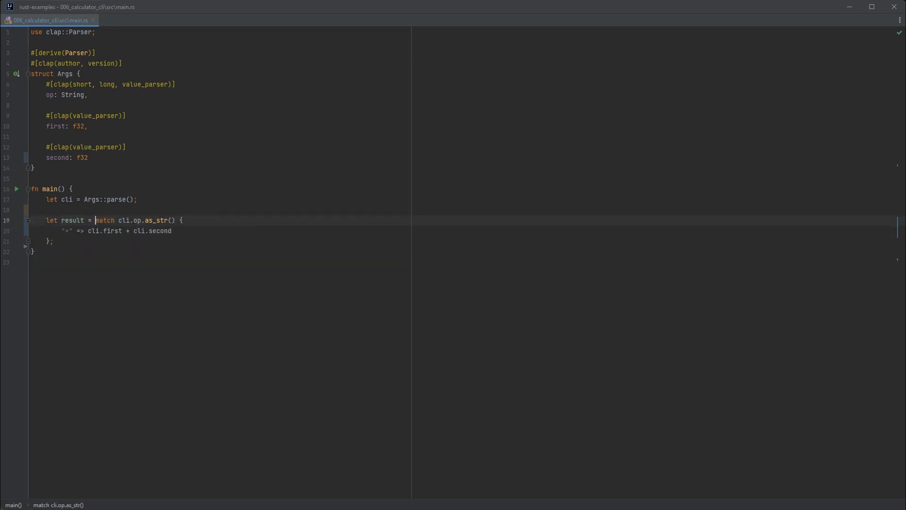
text(println!("{}");)
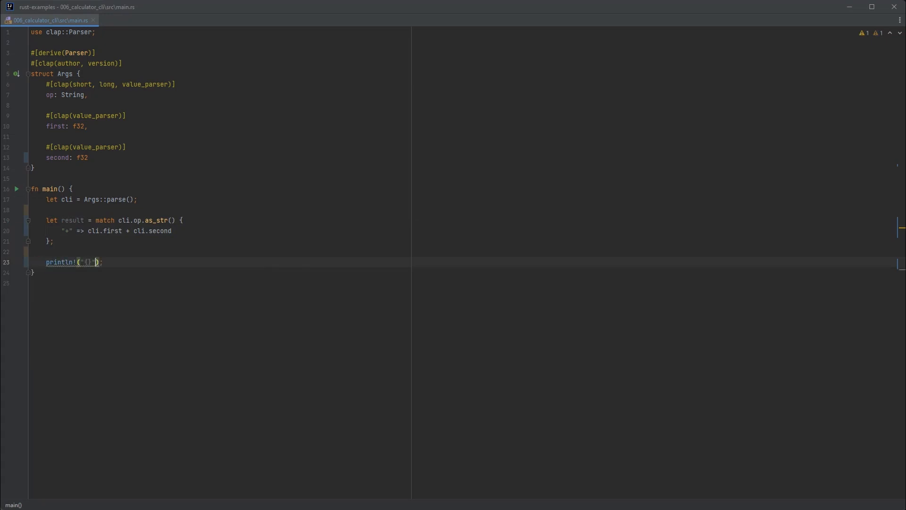
text(, result)
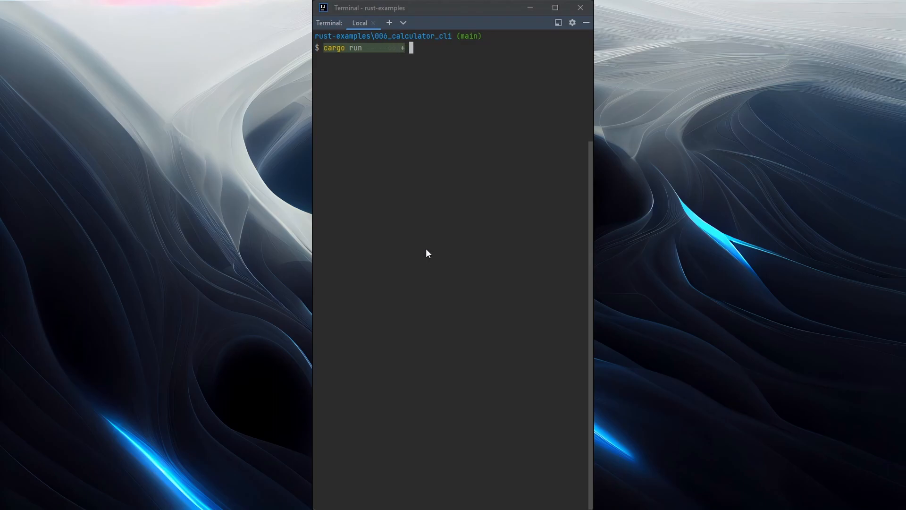
Run cargo run -- --op + 1 3, which fails with error E0004 non-exhaustive patterns
text(1 3)
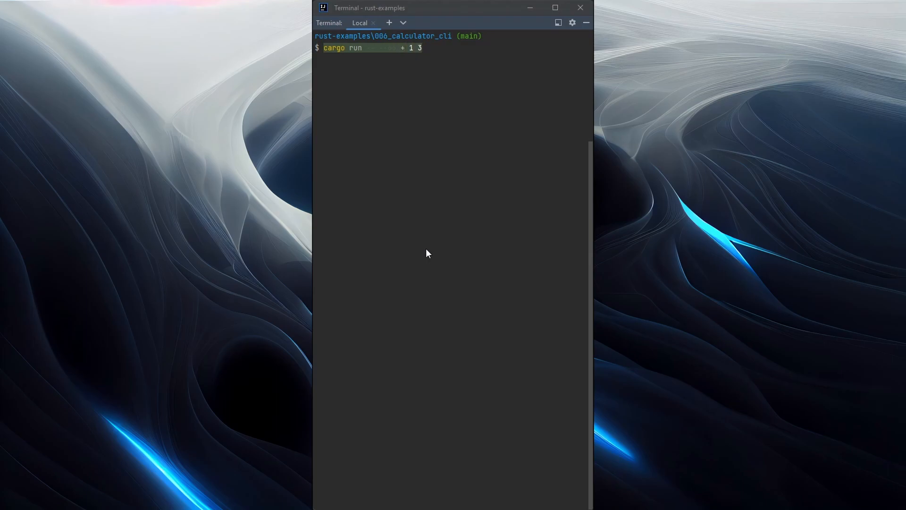
key(Enter)
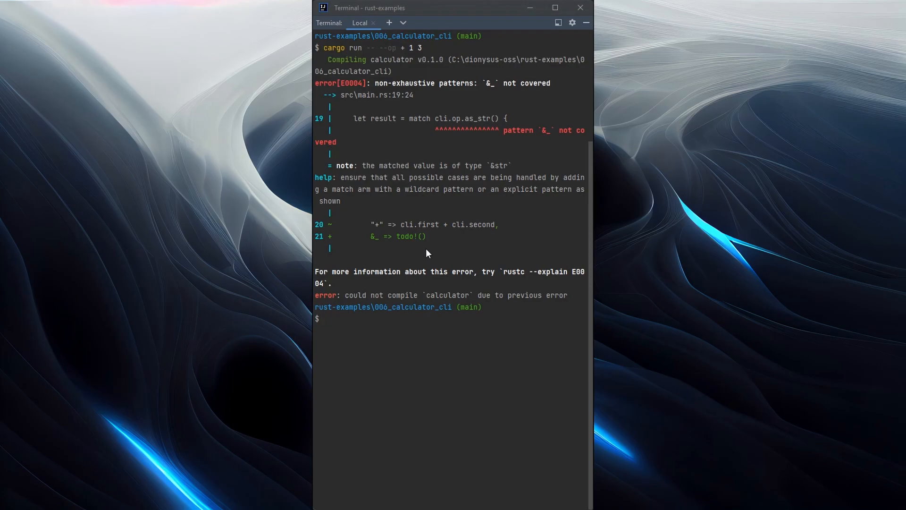
mouse_move(423, 251)
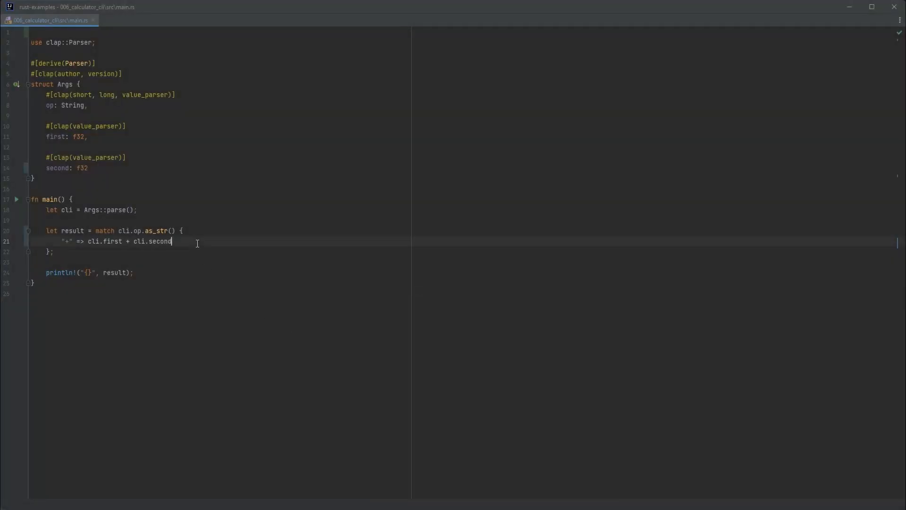
Add a _ => panic!("unrecognised operator {}", cli.op) catch-all match arm
key(Enter)
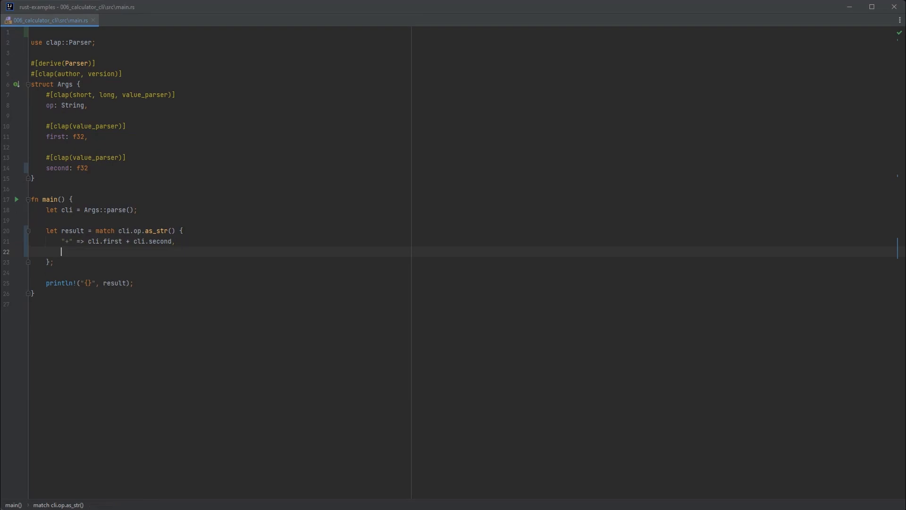
text(_ =>)
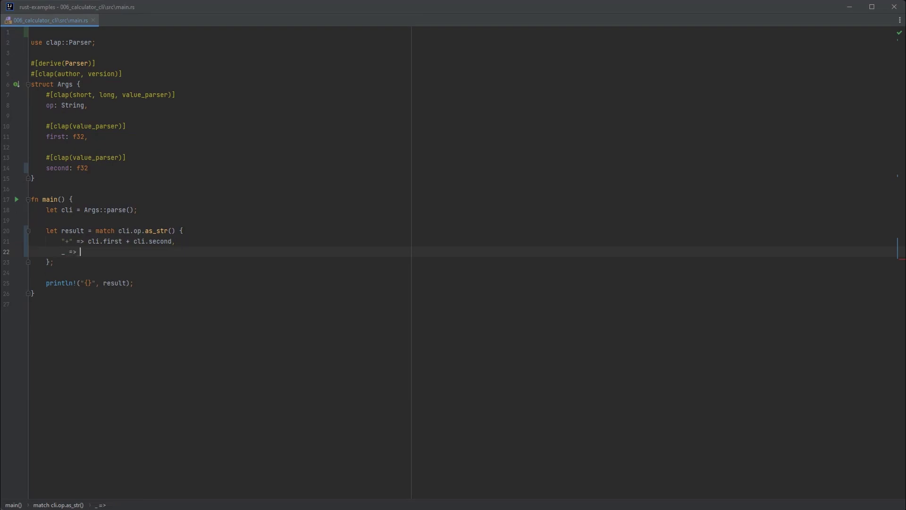
text(panic!(")
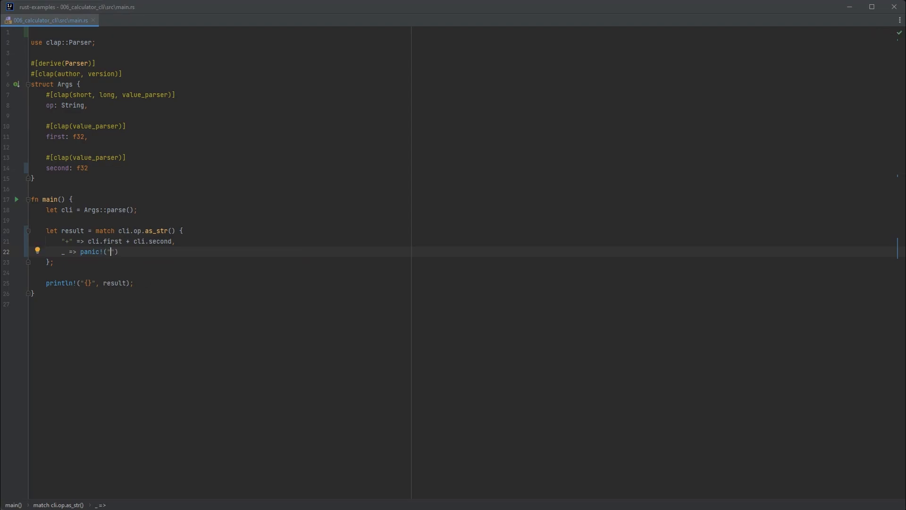
text(unrecognised)
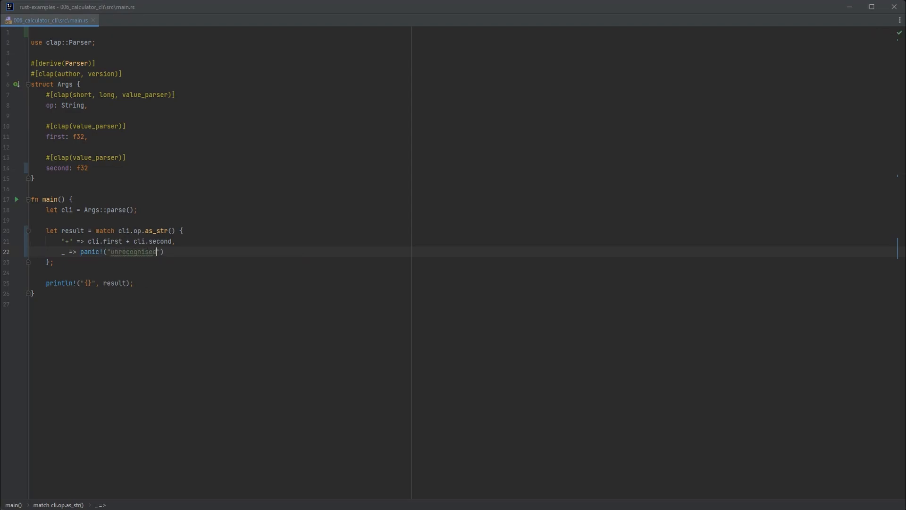
text(operator {})
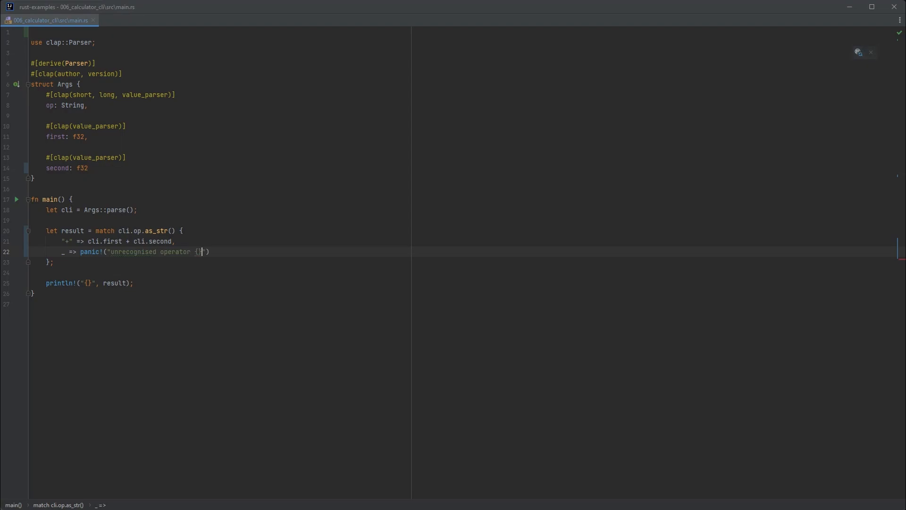
text(, cli.op)
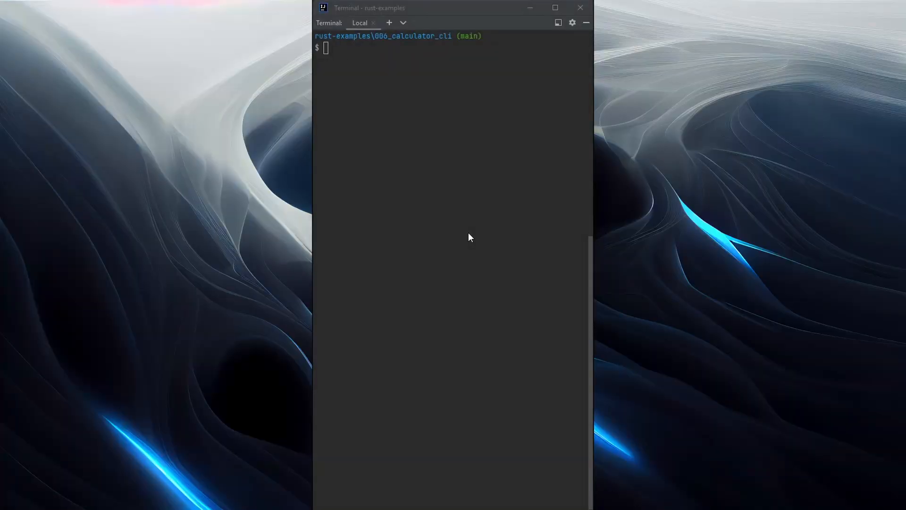
Run cargo run -- --op + 1 3 in the terminal and get 4
text(cargo run -- + 1 3)
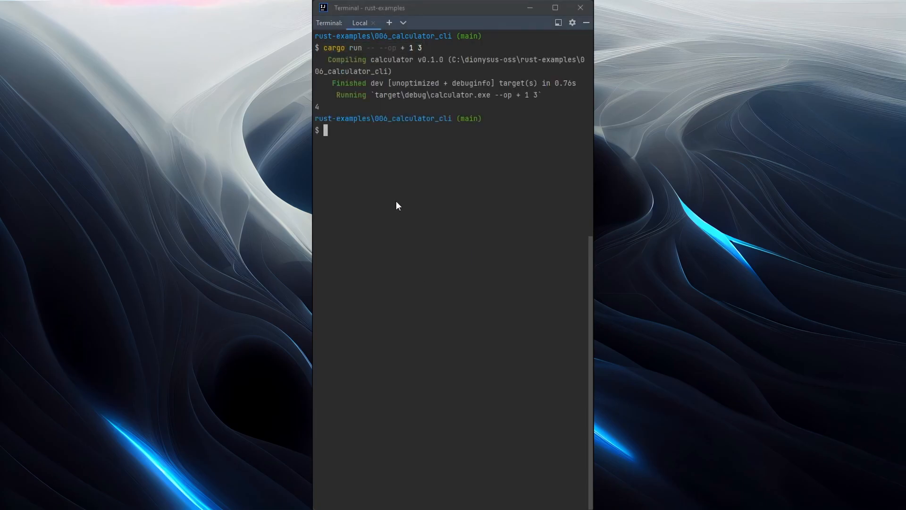
mouse_move(365, 183)
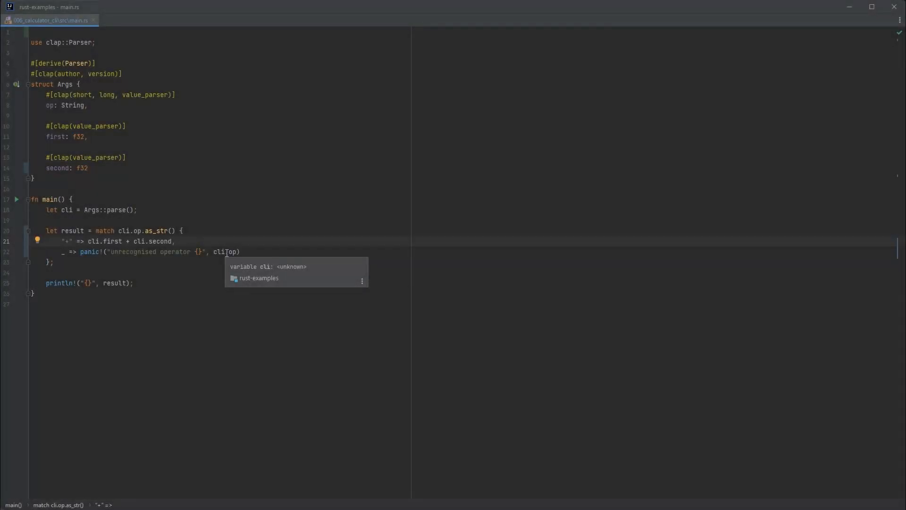
Add "-", "*" and "/" match arms applying each operator to cli.first and cli.second
key(Enter)
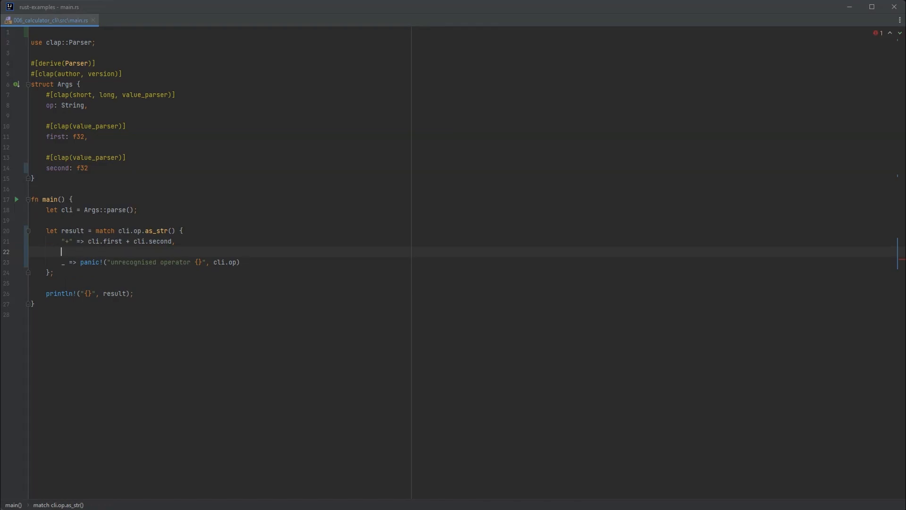
text("-" =>)
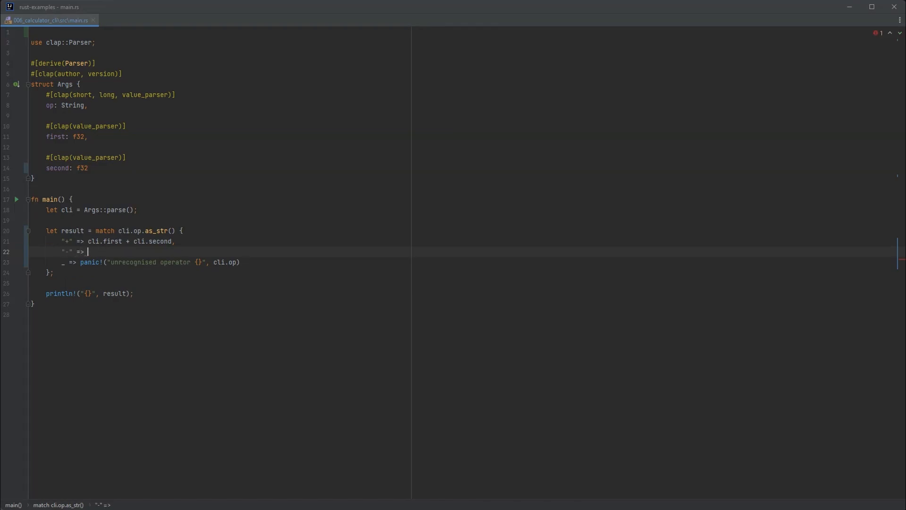
text(cli.first -)
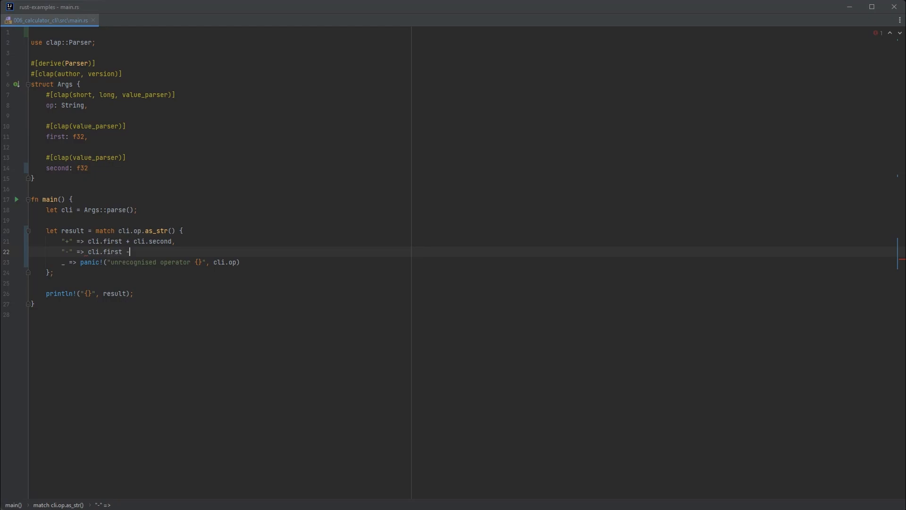
text(cli.second,)
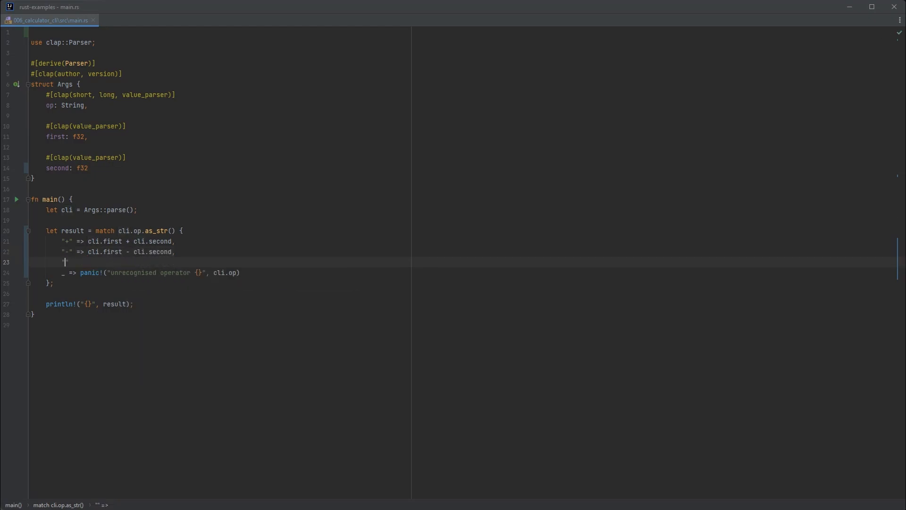
text("*" => cli.first * cli.second,)
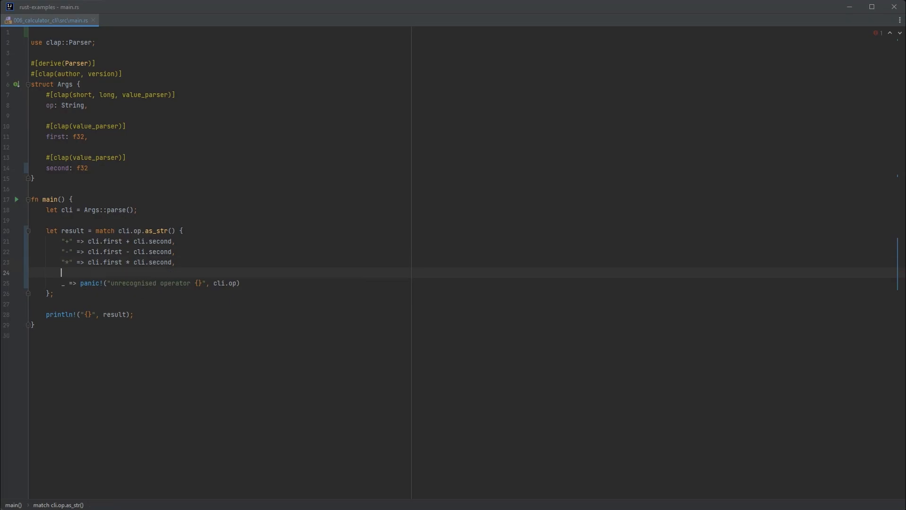
text("/" => cli.first / cli)
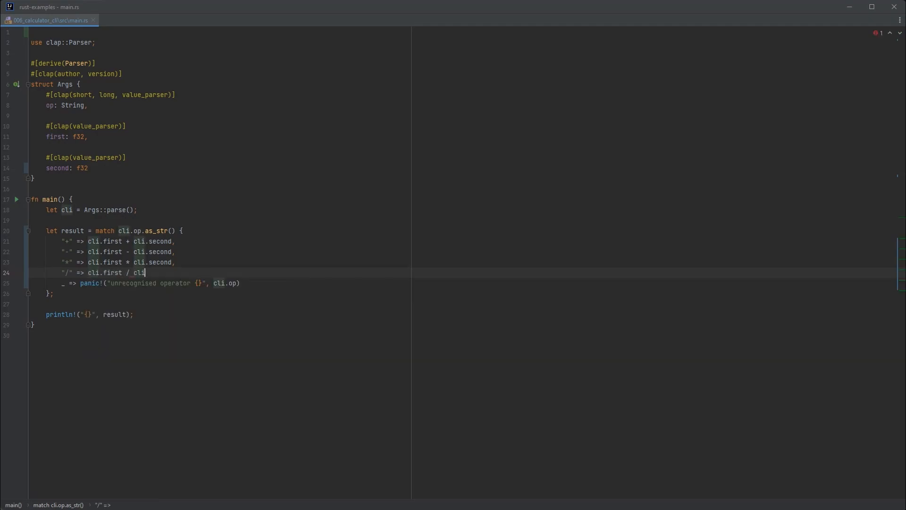
text(.second,)
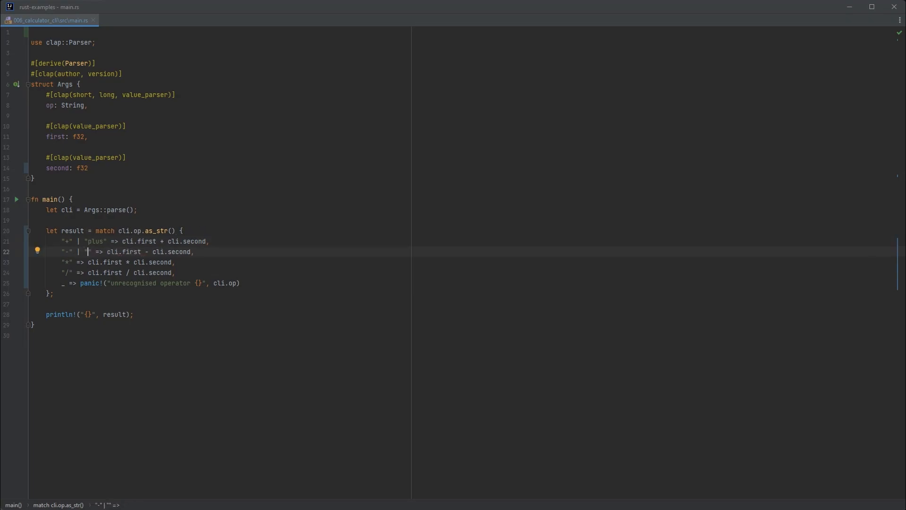
Add word aliases "sub" and "div" to the operator match arm patterns
text(sub)
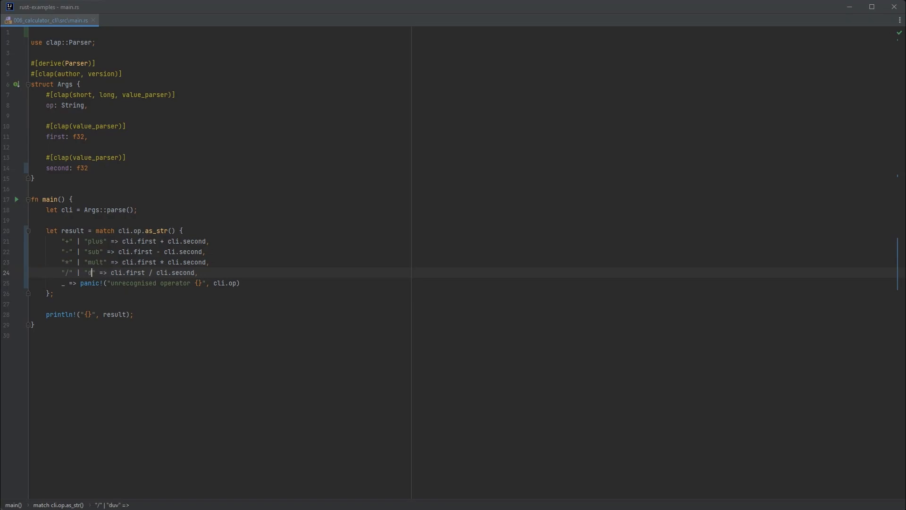
text(div)
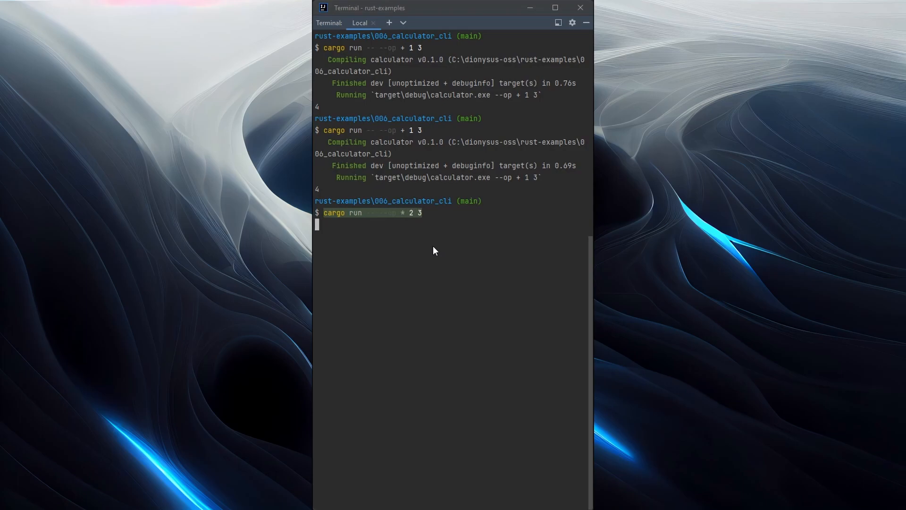
Rerun cargo run -- --op + 1 3, which still prints 4
key(Enter)
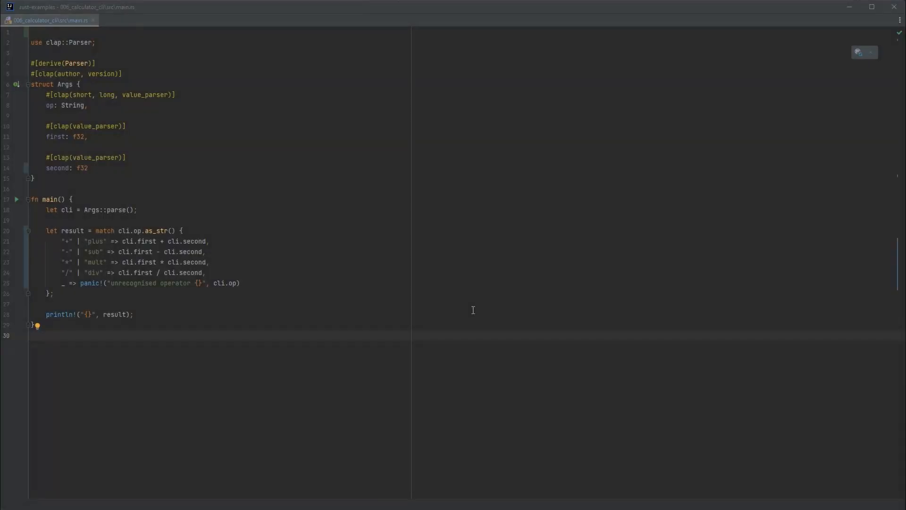
mouse_move(462, 310)
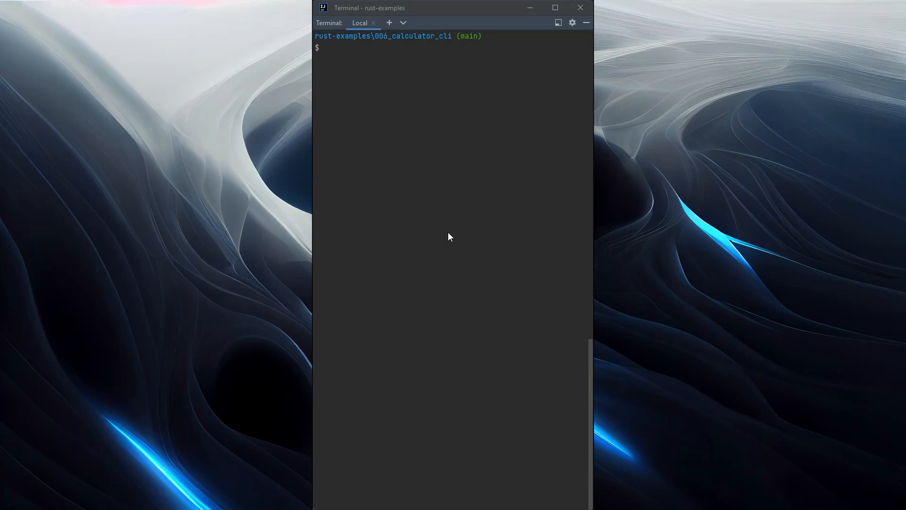
Run cargo build, then target\debug\calculator.exe --help to print usage, args and options
text(cargo build)
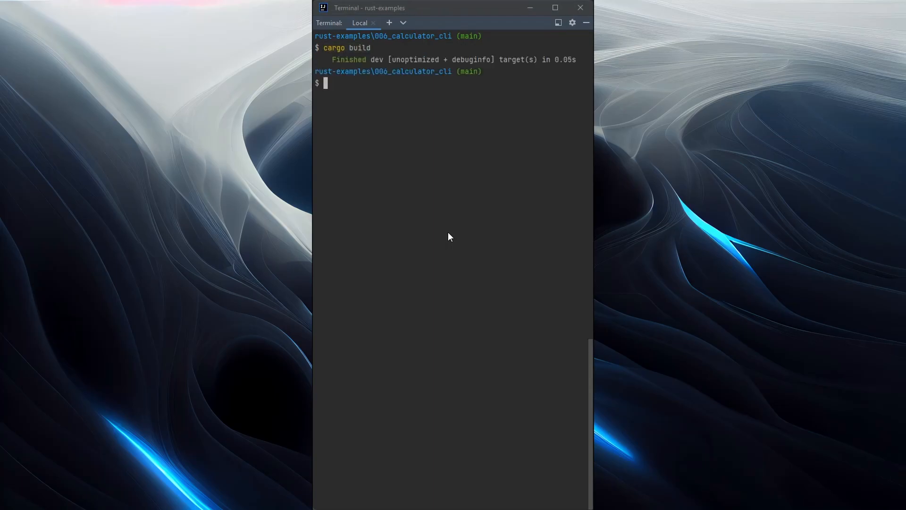
text(target\de)
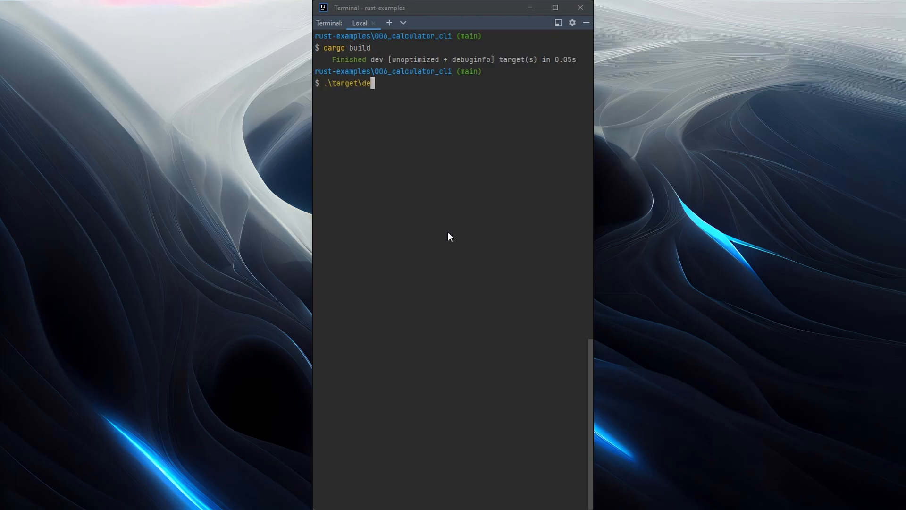
text(bug\c)
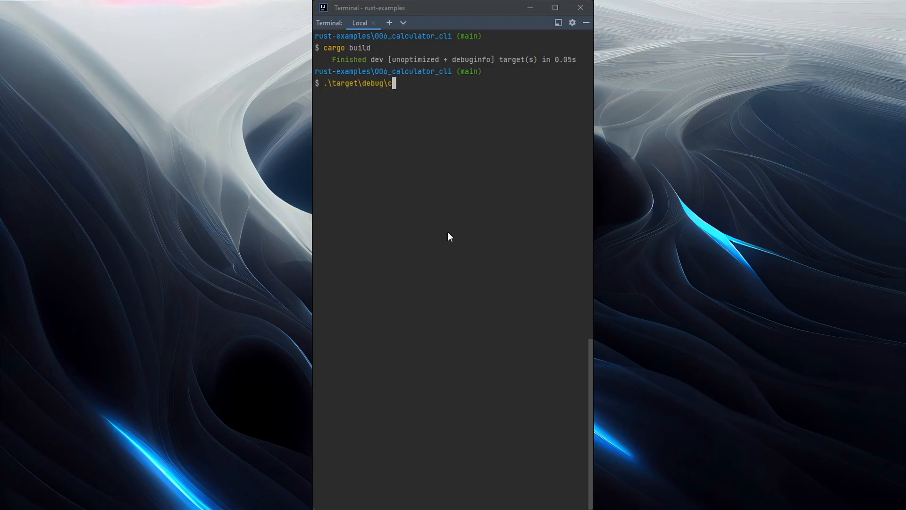
text(alculator.exe --opt)
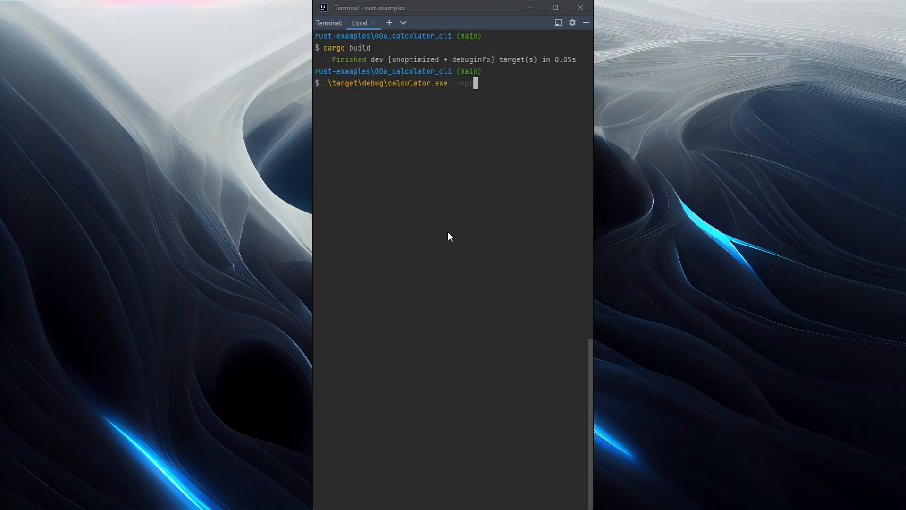
key(Enter)
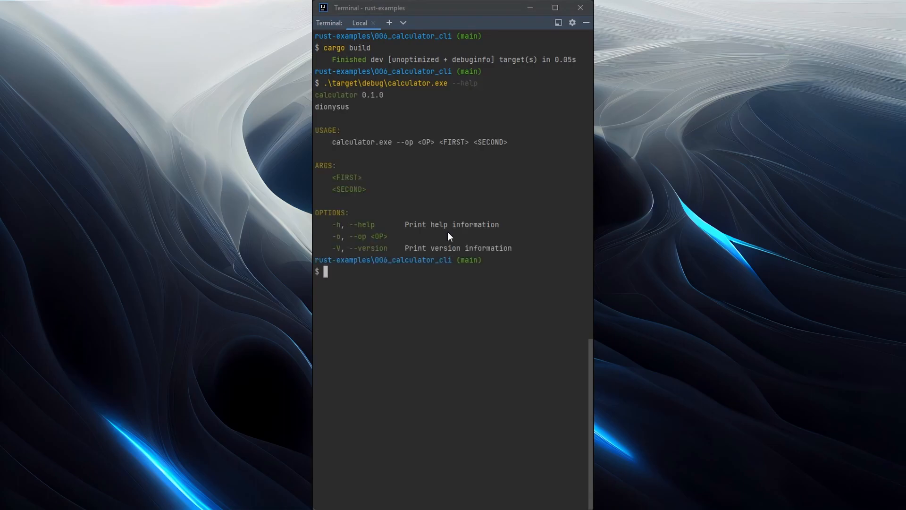
mouse_move(494, 209)
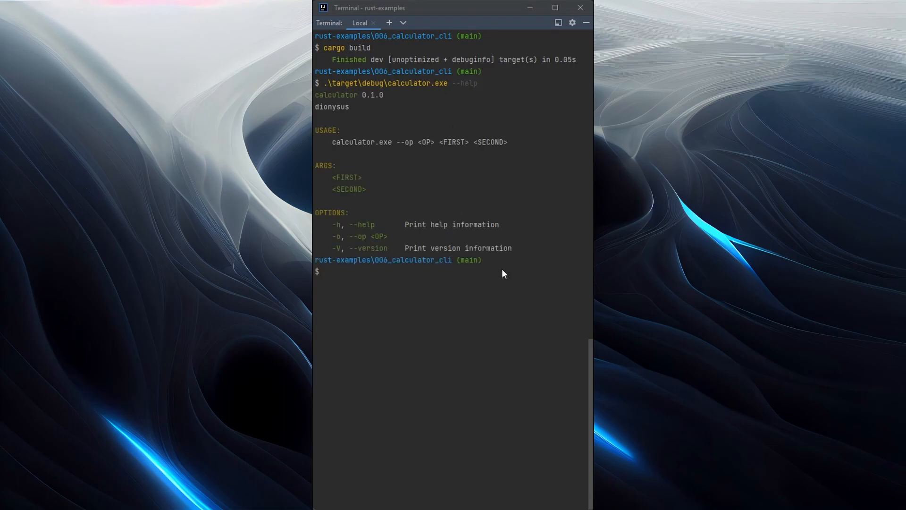
Run calculator.exe with '--op + 4 5' (prints 9) and '4 5 --op div' (prints 0.8)
text(.\target\debug\calculator.exe --)
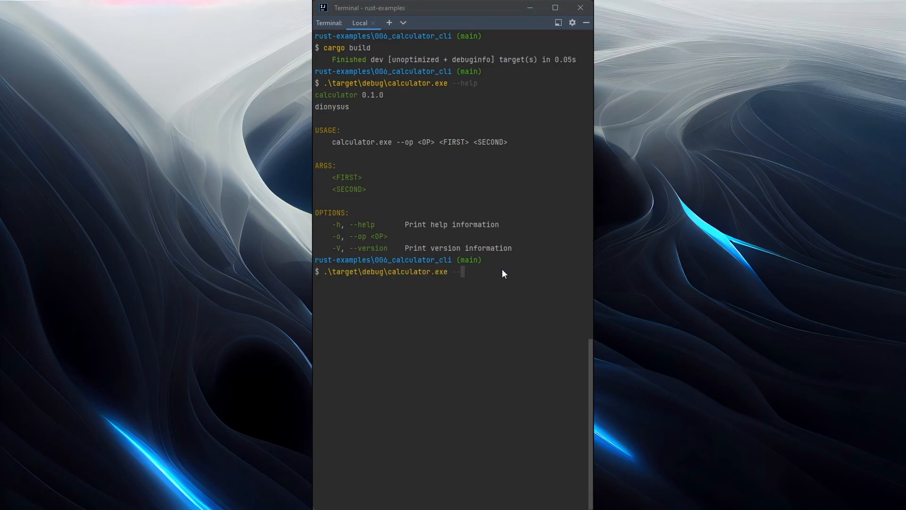
text(op)
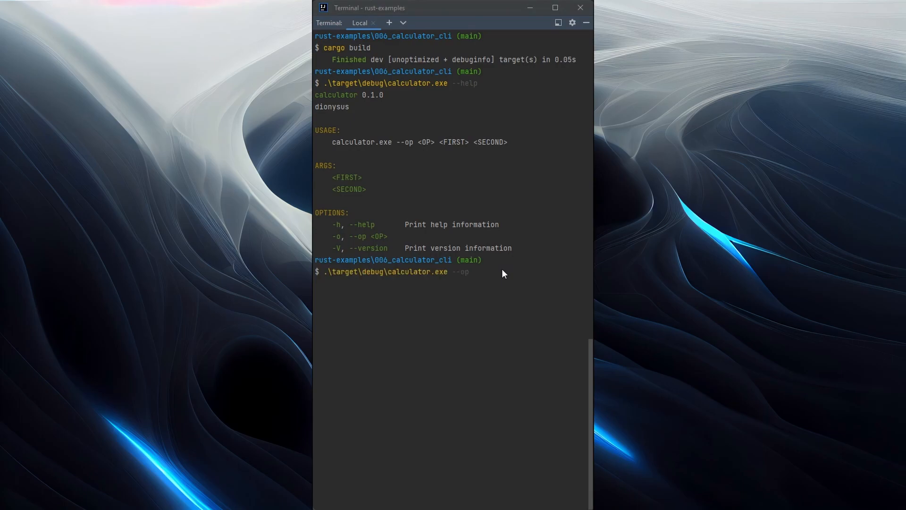
text(+ 4 +)
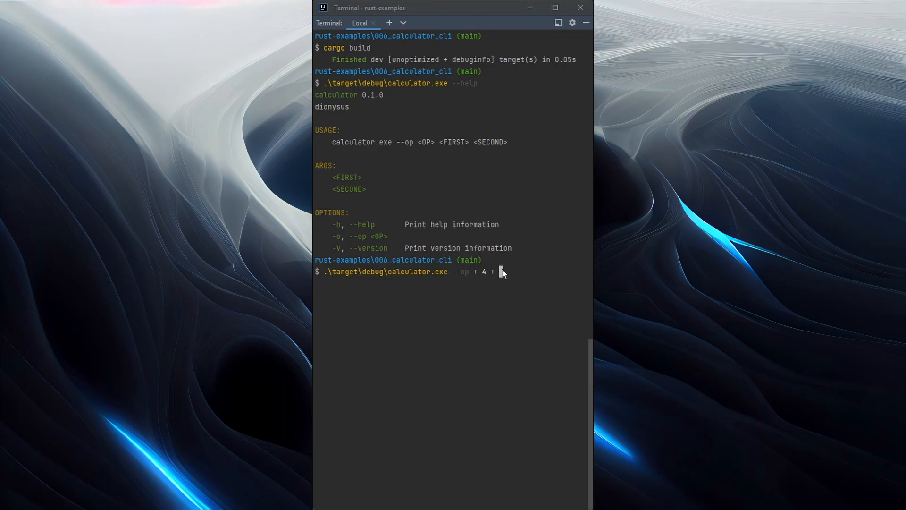
text(5)
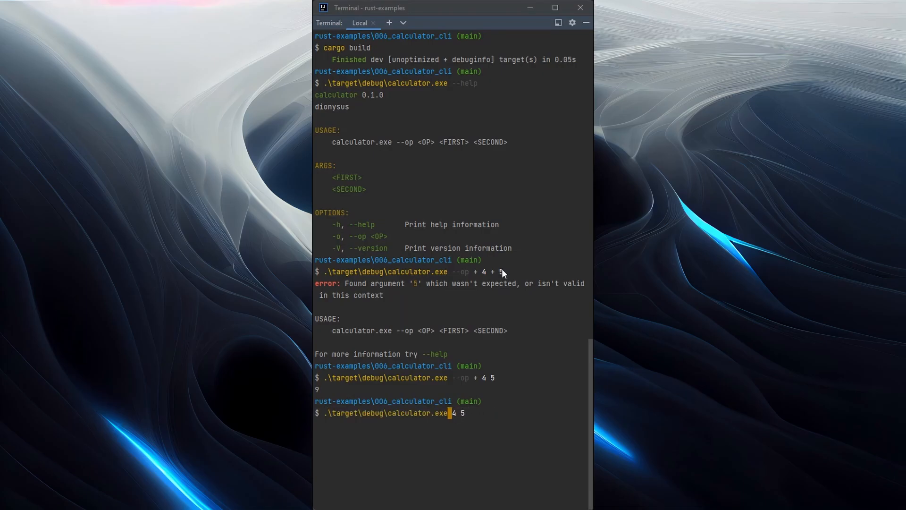
text(--op div)
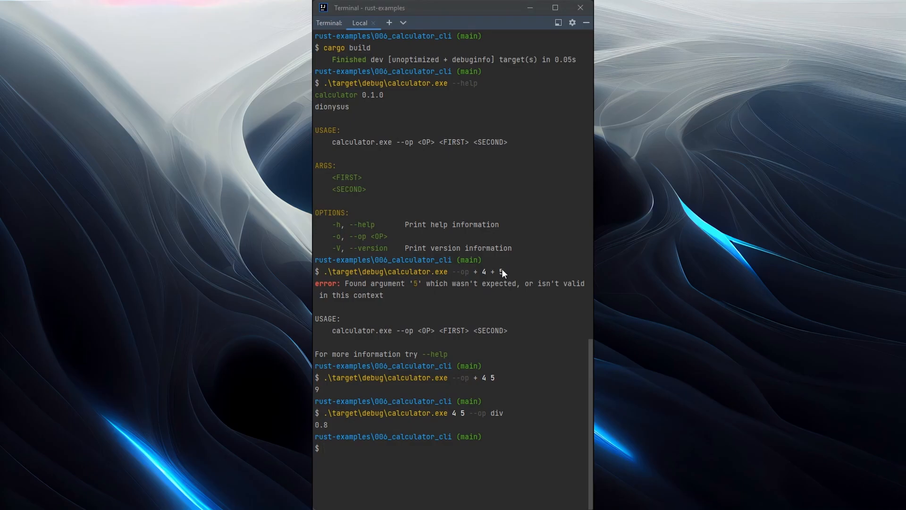
mouse_move(492, 416)
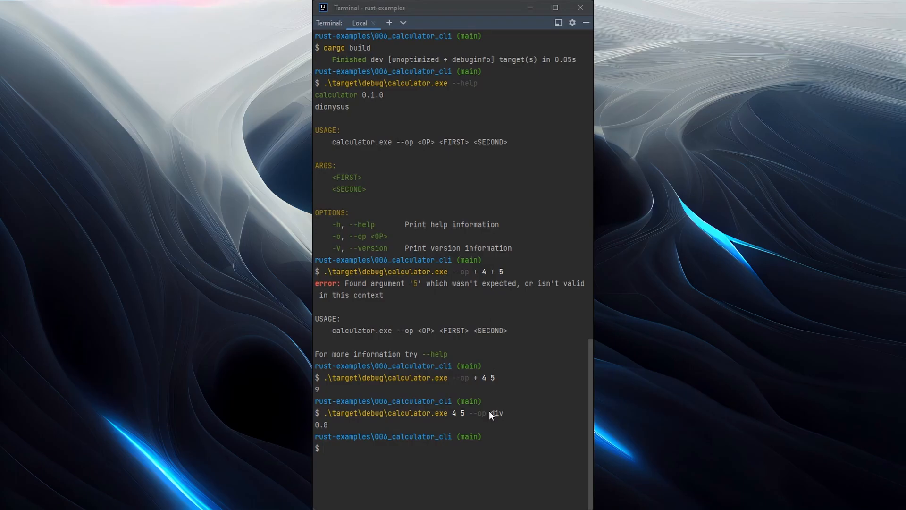